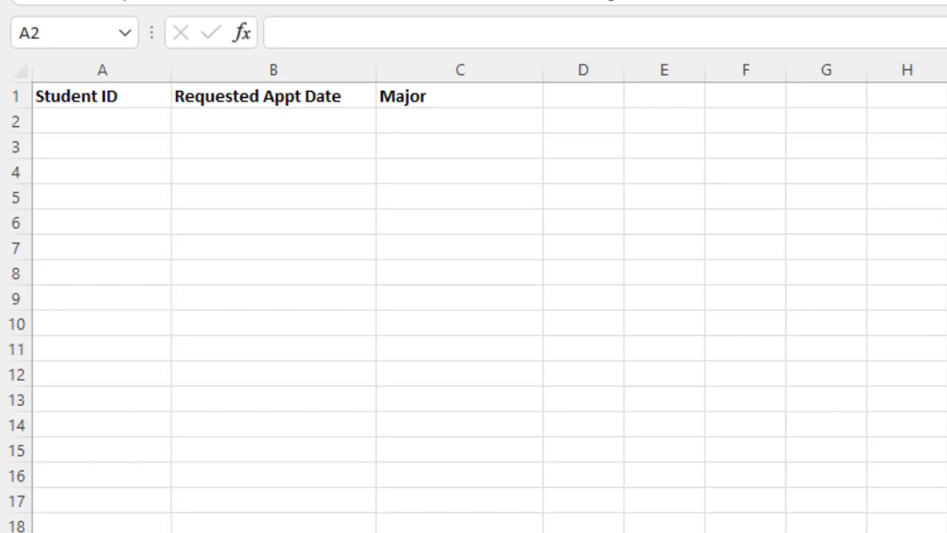
mouse_move(155, 210)
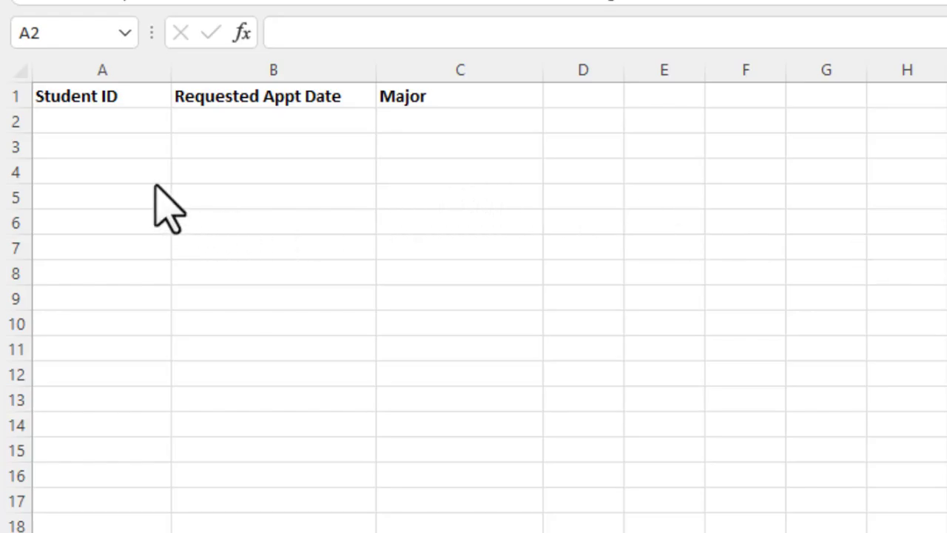
mouse_move(127, 122)
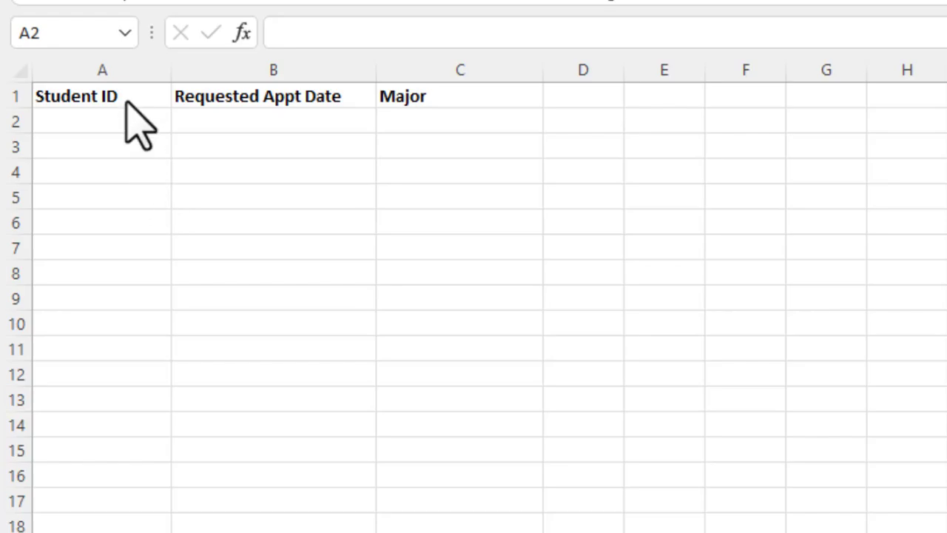
mouse_move(326, 136)
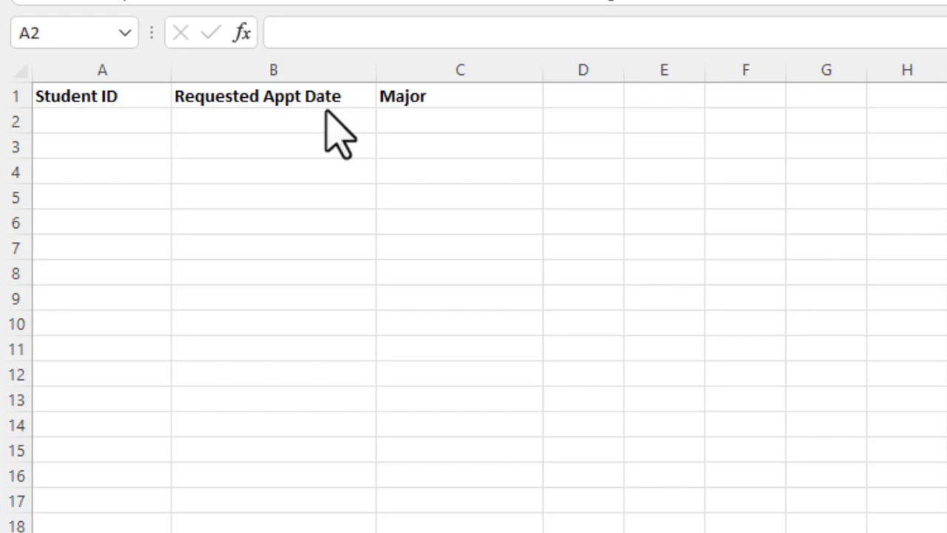
mouse_move(430, 119)
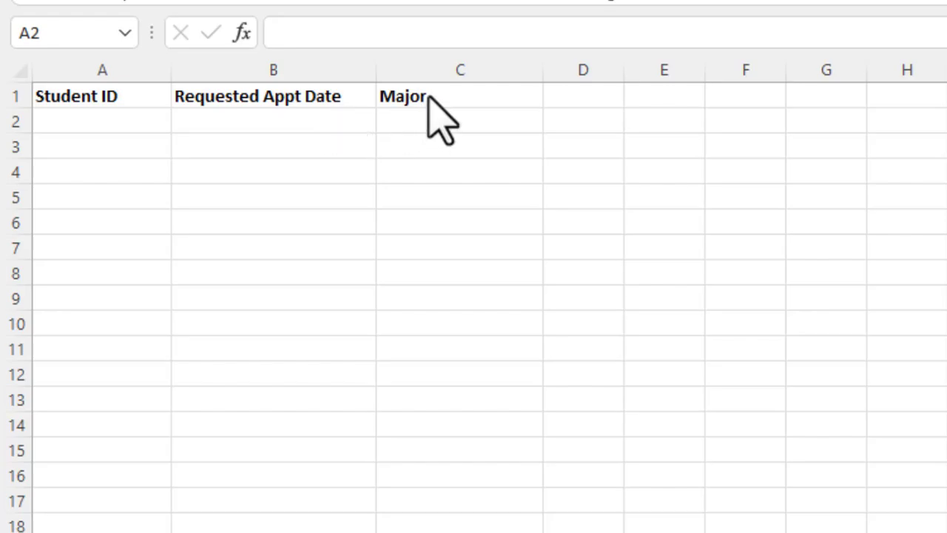
mouse_move(441, 136)
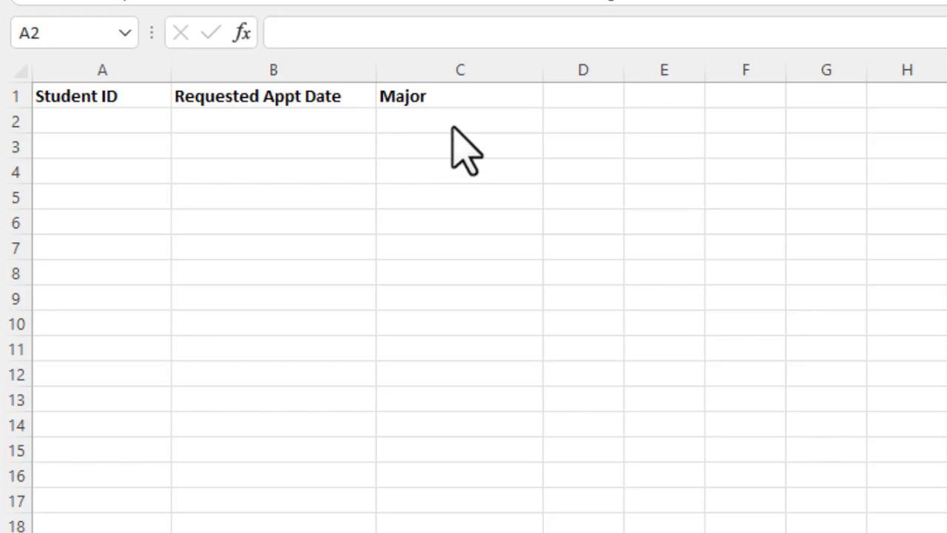
mouse_move(97, 140)
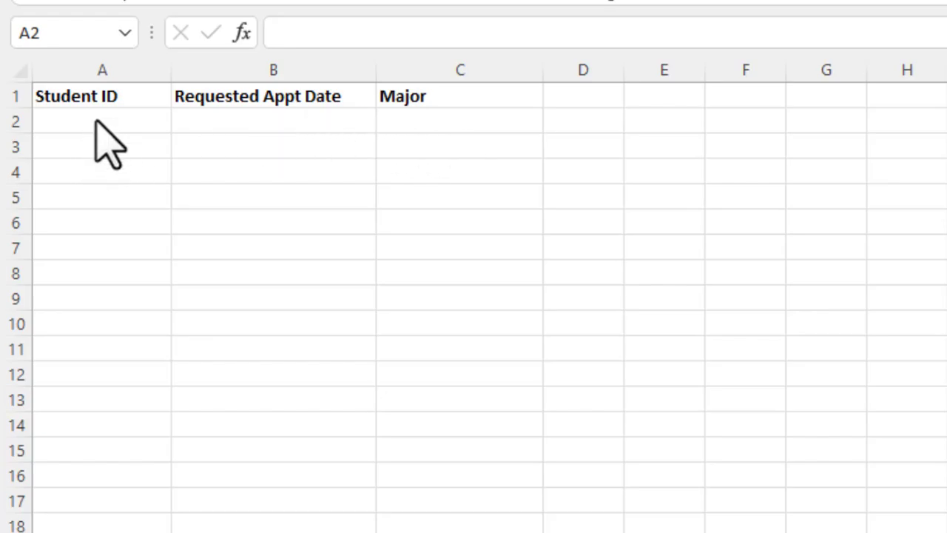
Select the first Student ID cell and show the Data tab's validation commands.
click(96, 121)
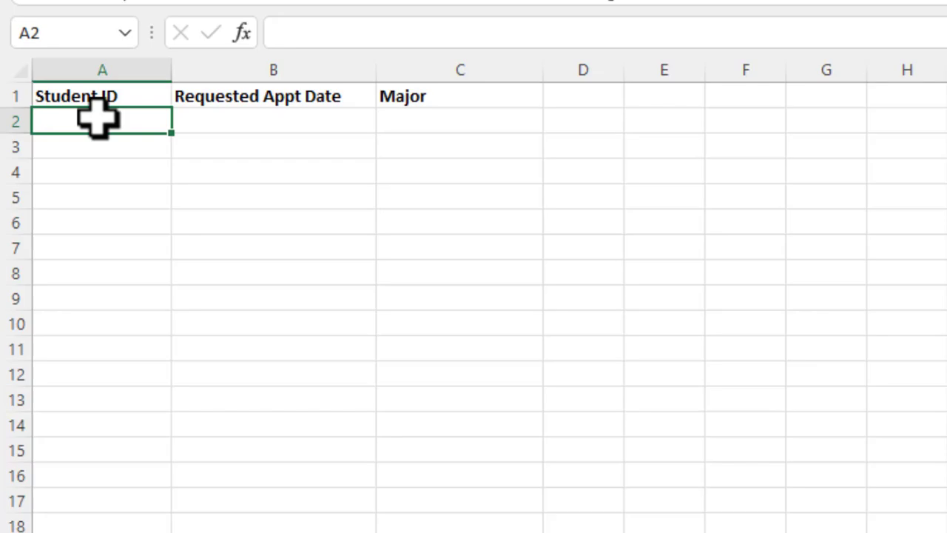
mouse_move(124, 185)
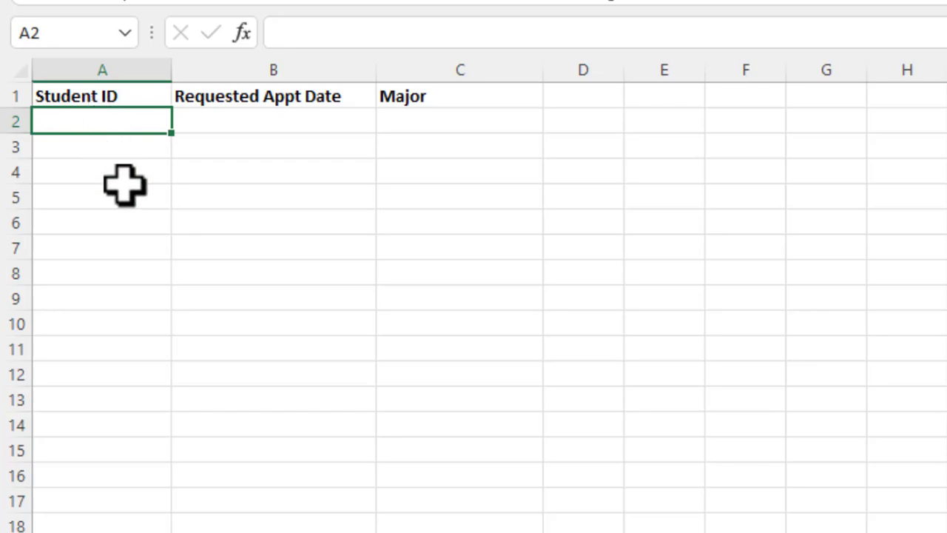
mouse_move(128, 204)
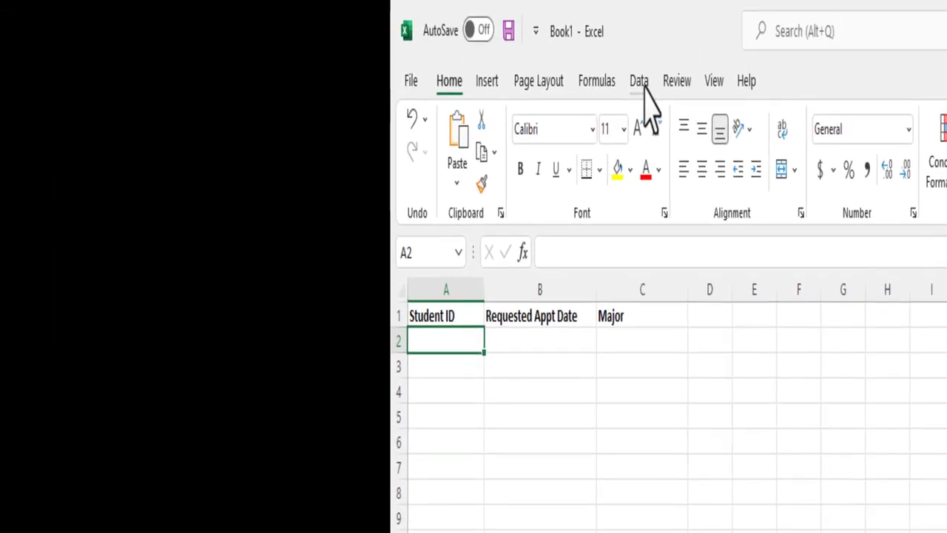
click(640, 80)
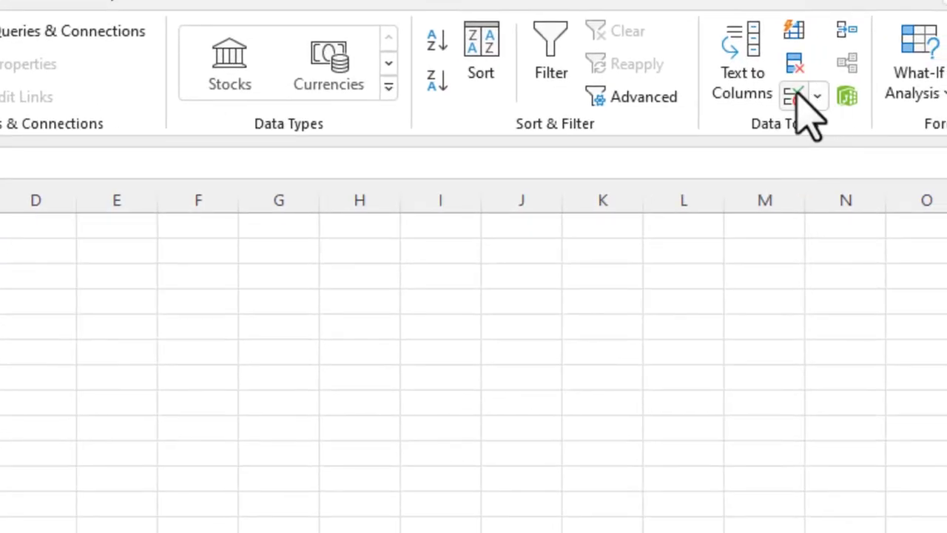
mouse_move(799, 95)
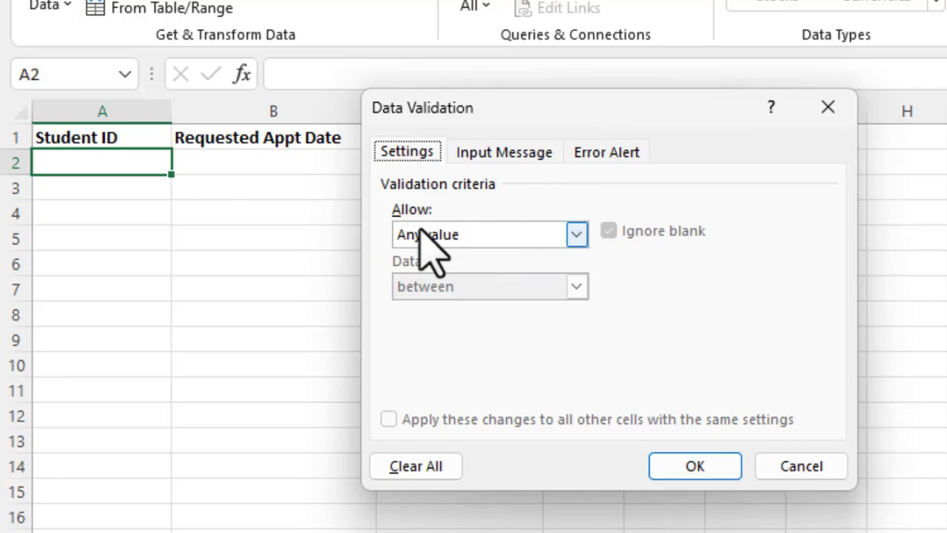
mouse_move(426, 251)
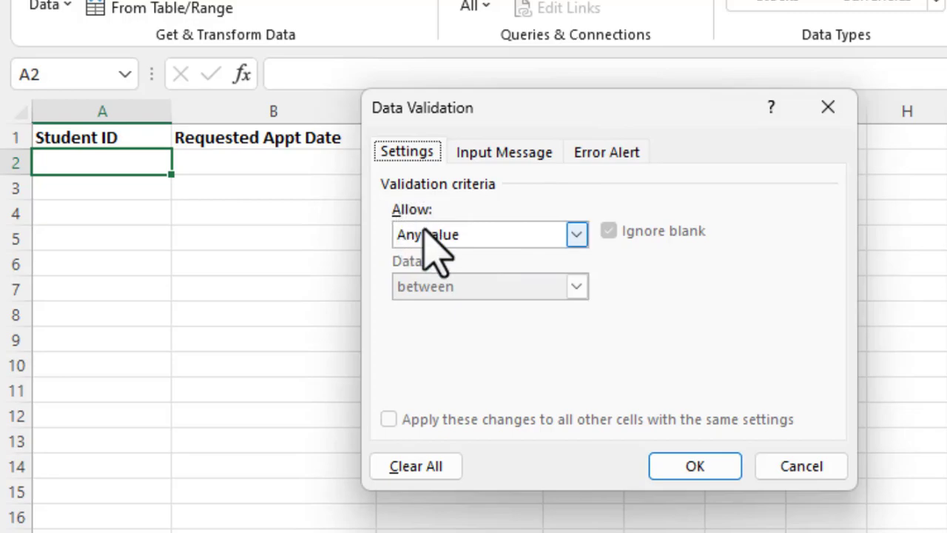
Allow only Text length between a minimum of 7 and a maximum of 7.
click(574, 234)
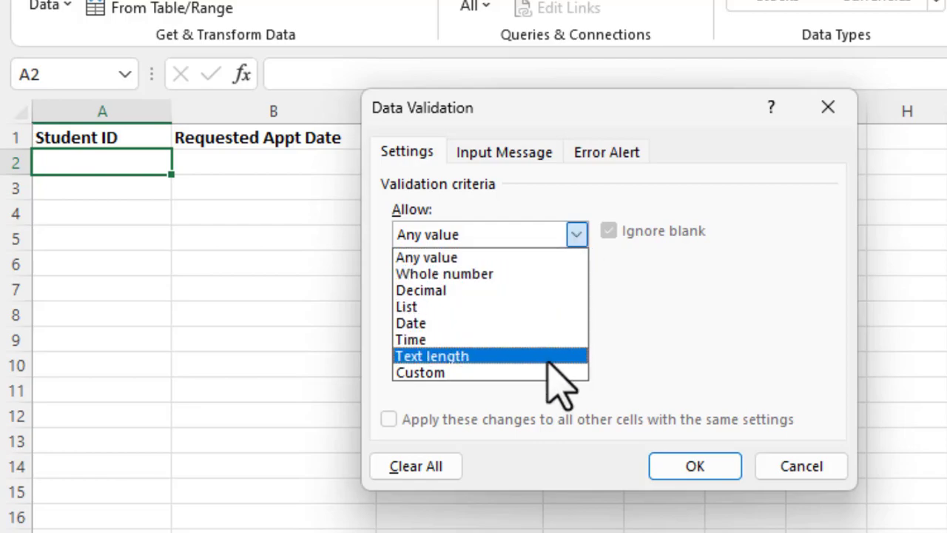
click(441, 355)
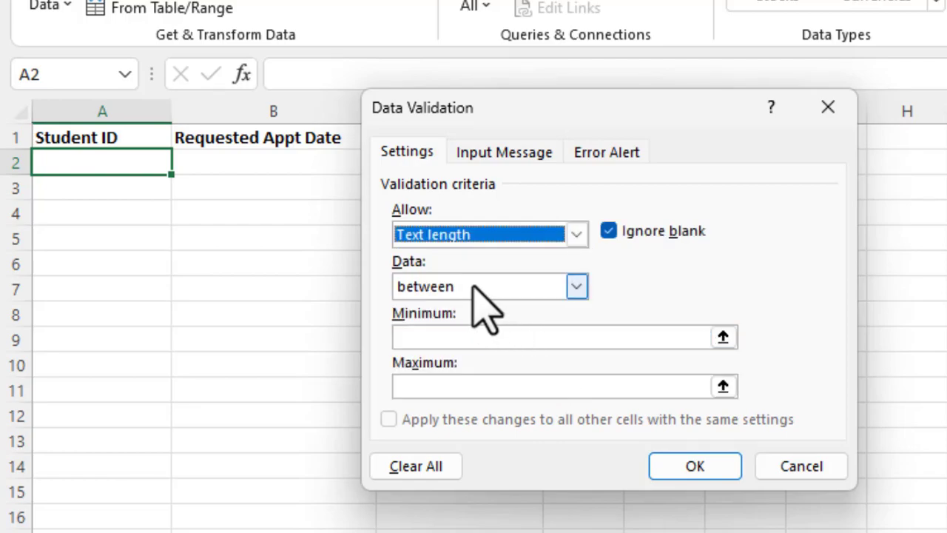
text(7)
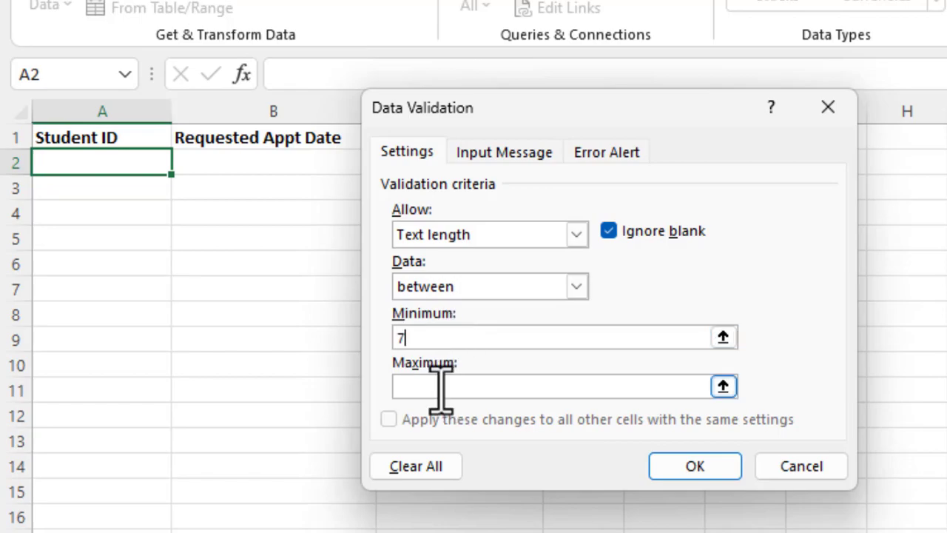
text(7)
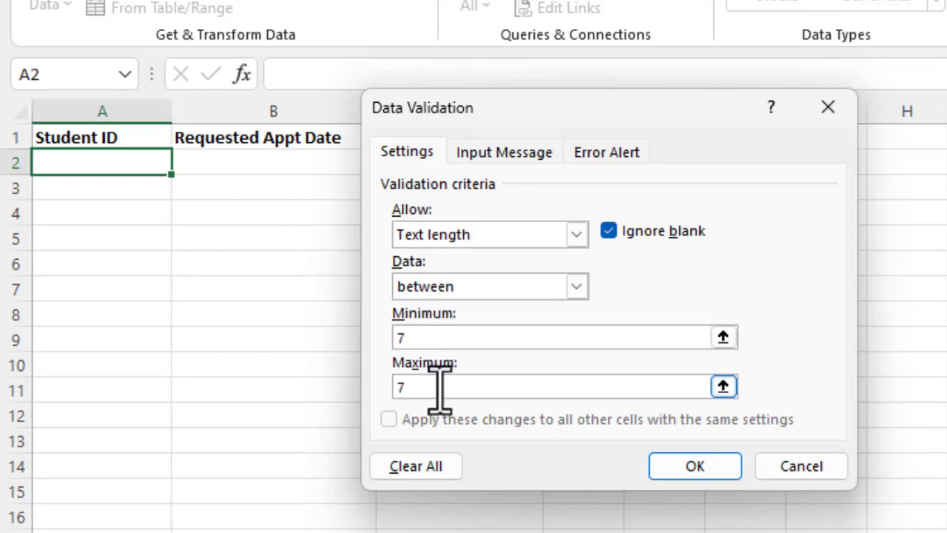
mouse_move(525, 164)
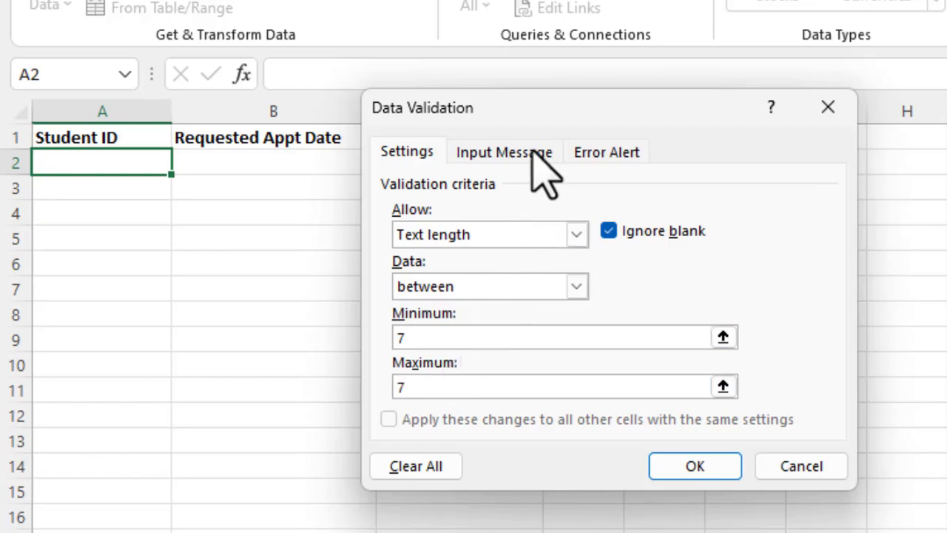
Set the input message to "Please enter your seven digit Student ID.".
click(504, 151)
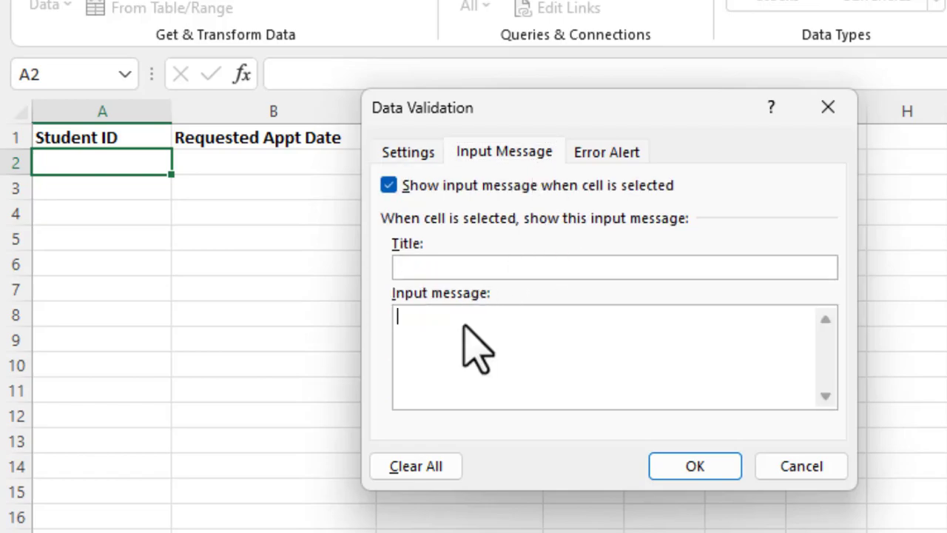
text(Please et)
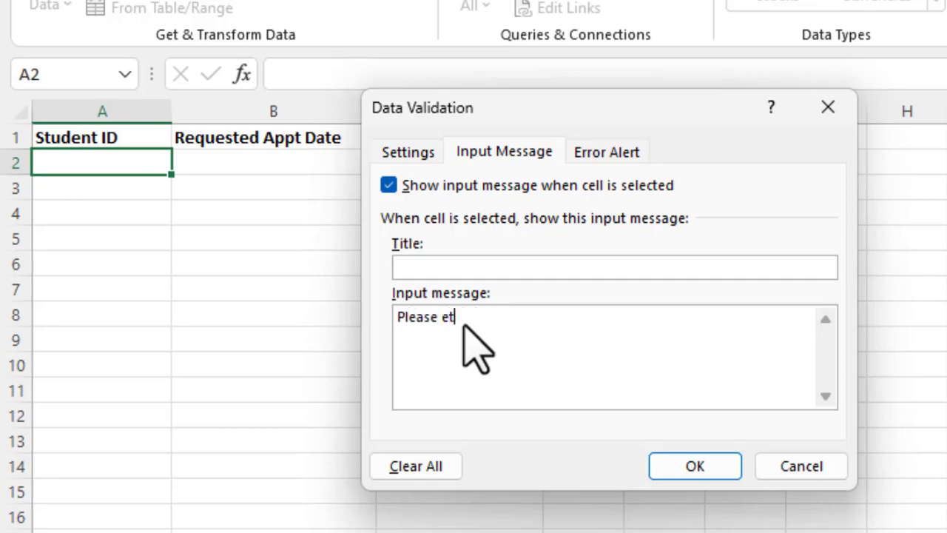
text(nter your)
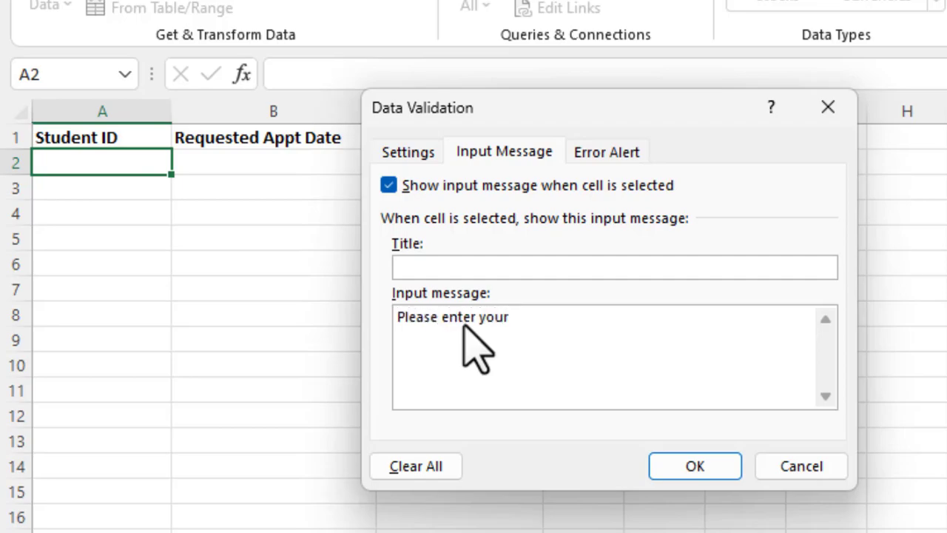
text(seven digit)
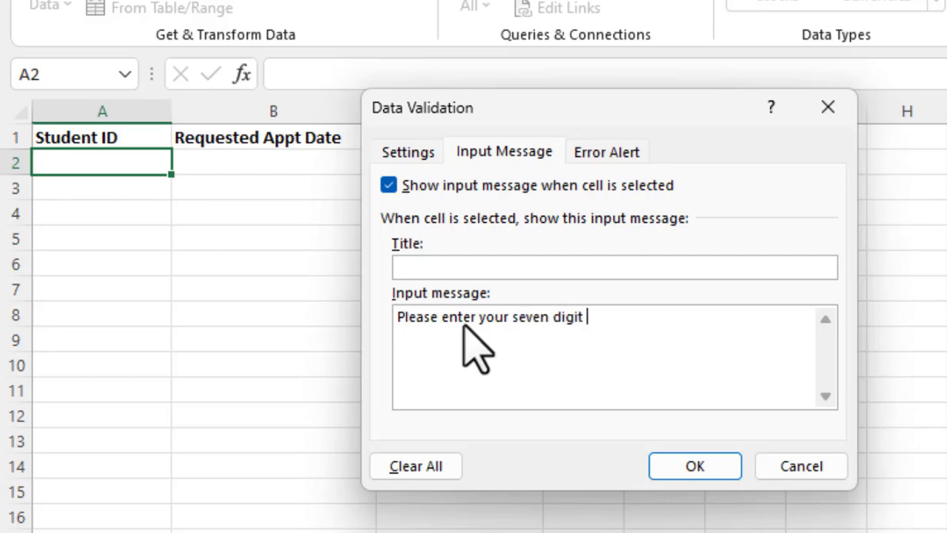
text(Stud)
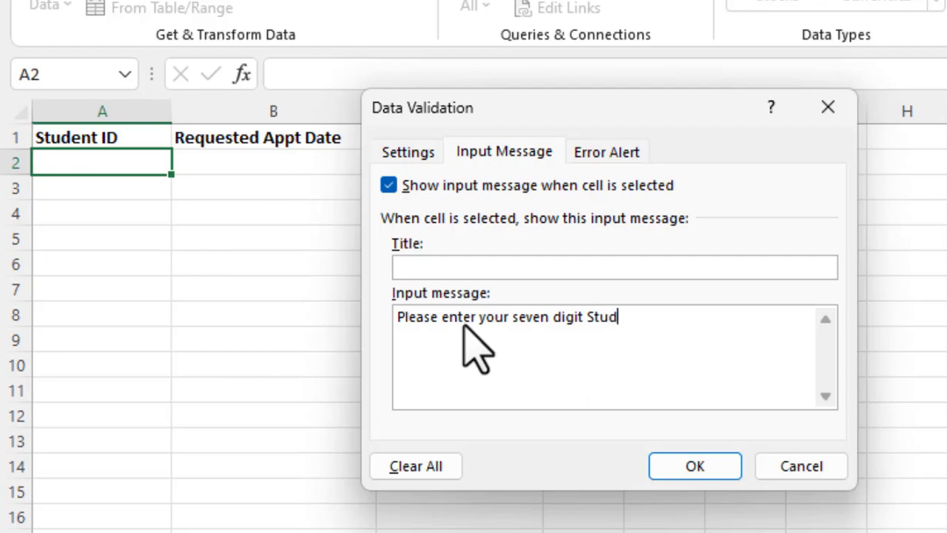
text(ent ID.)
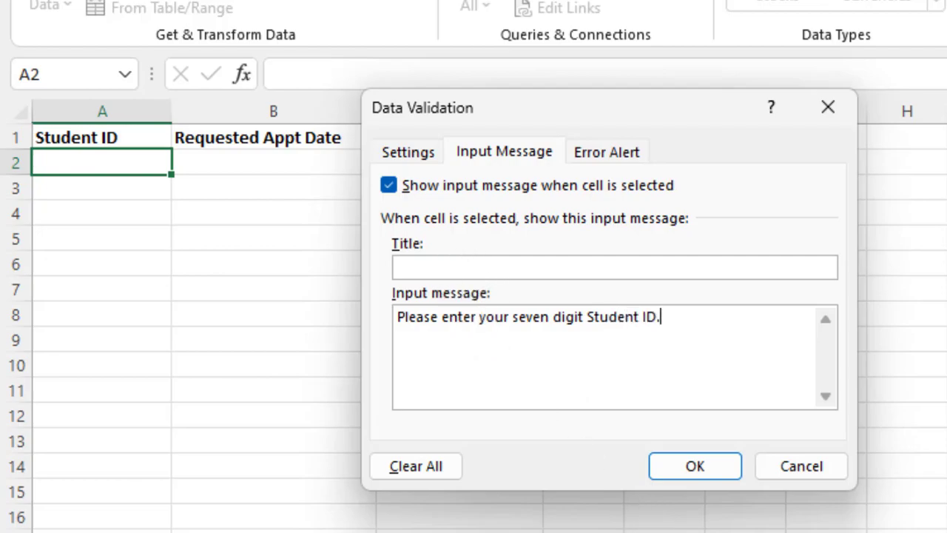
click(607, 151)
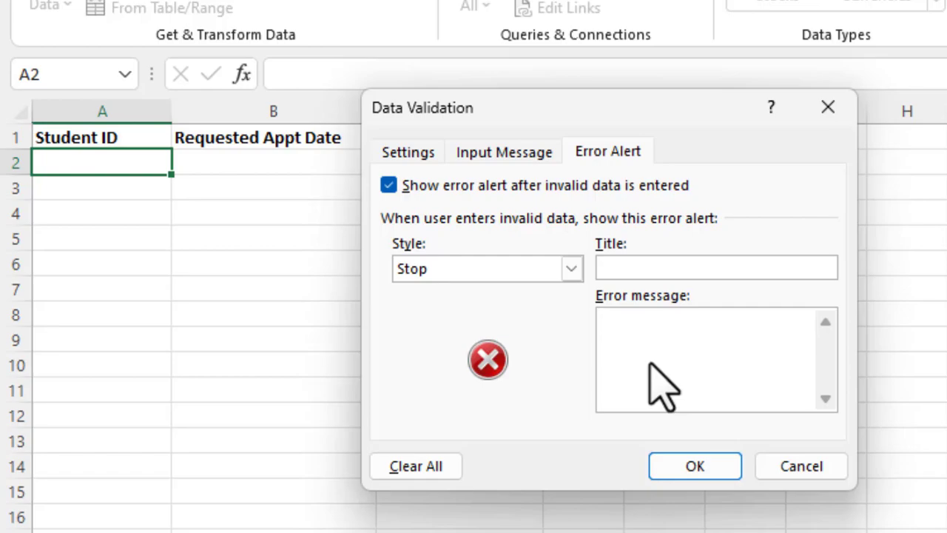
Set a Stop error alert reading "You have entered an invalid Student ID. Please re-enter your ID" and apply the rule.
text(You have an entered an inv)
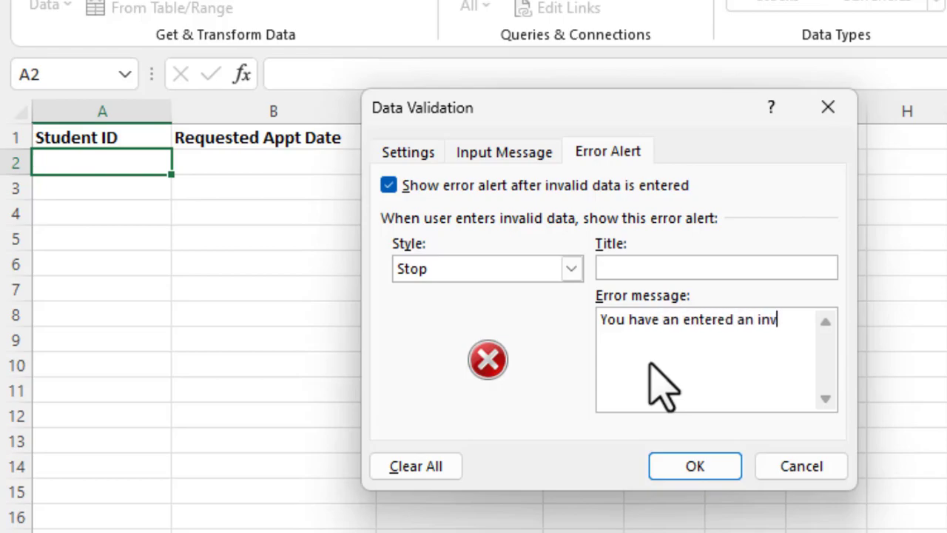
text(alid S)
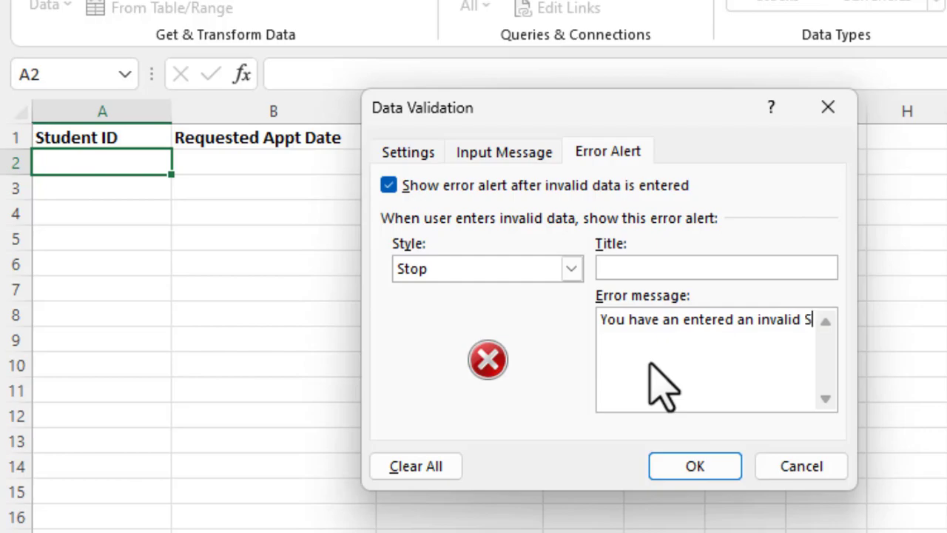
text(tude)
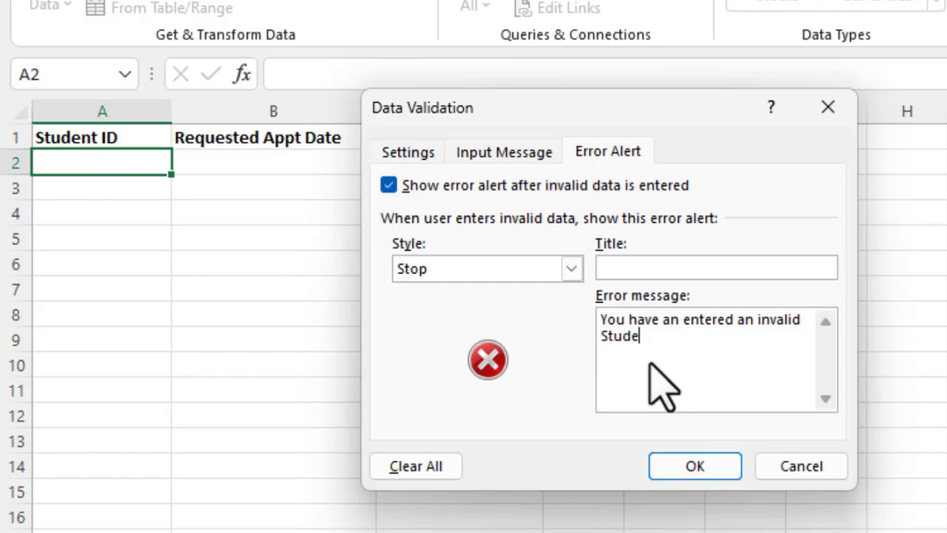
text(nt ID.)
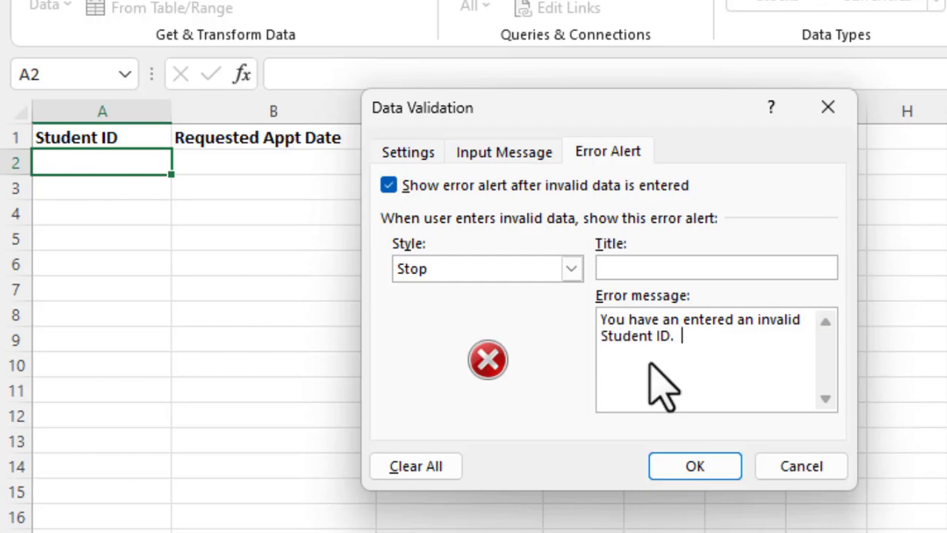
text(Please re-e)
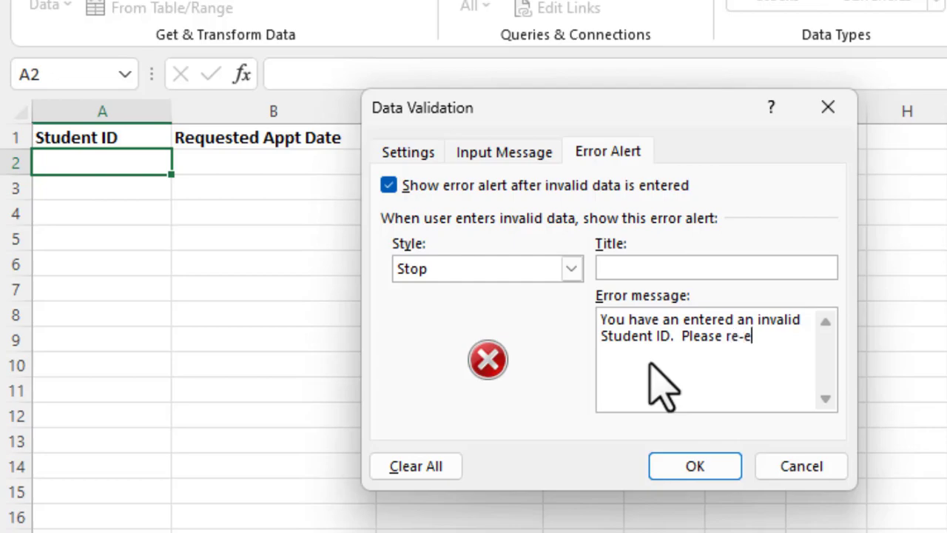
text(nter your ID.)
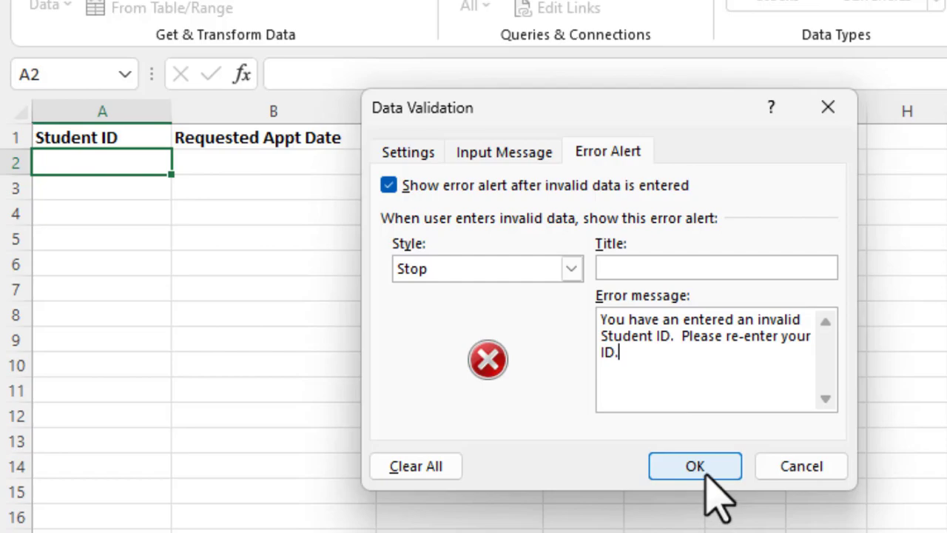
click(694, 466)
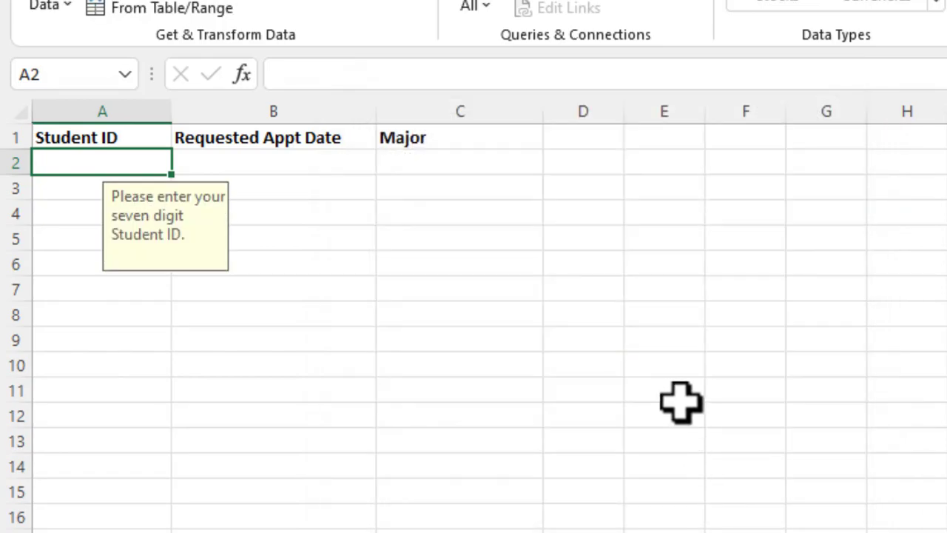
mouse_move(77, 155)
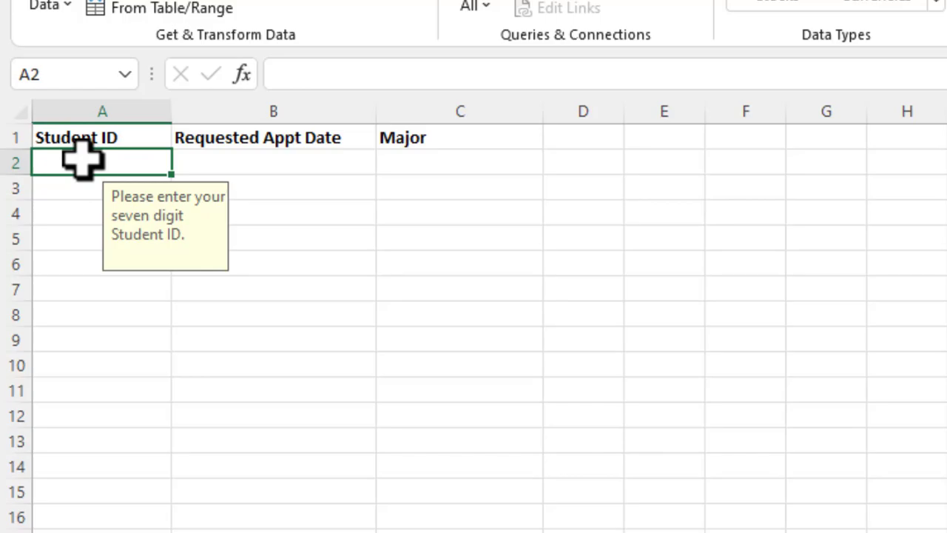
mouse_move(118, 215)
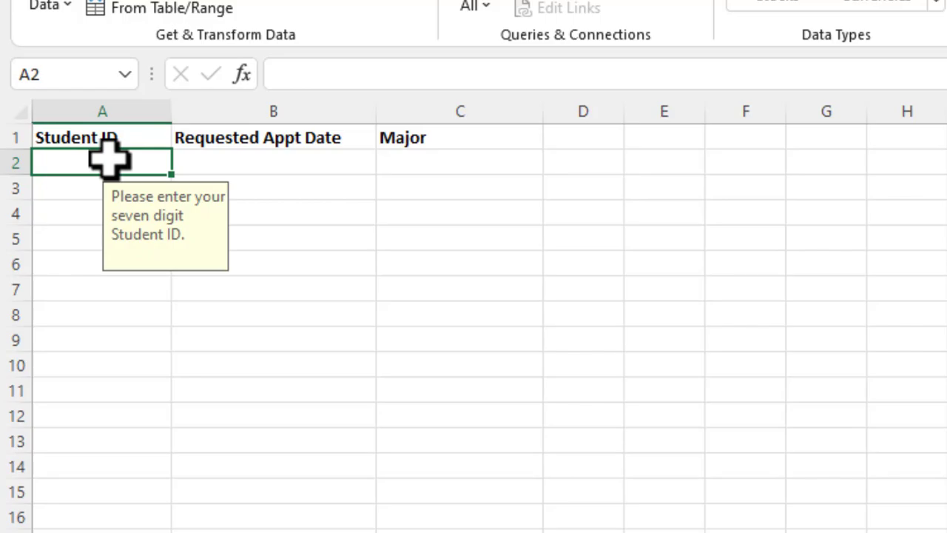
Try six- and eight-digit IDs, dismiss the invalid-ID alerts, then enter the valid ID 1234567.
text(123456)
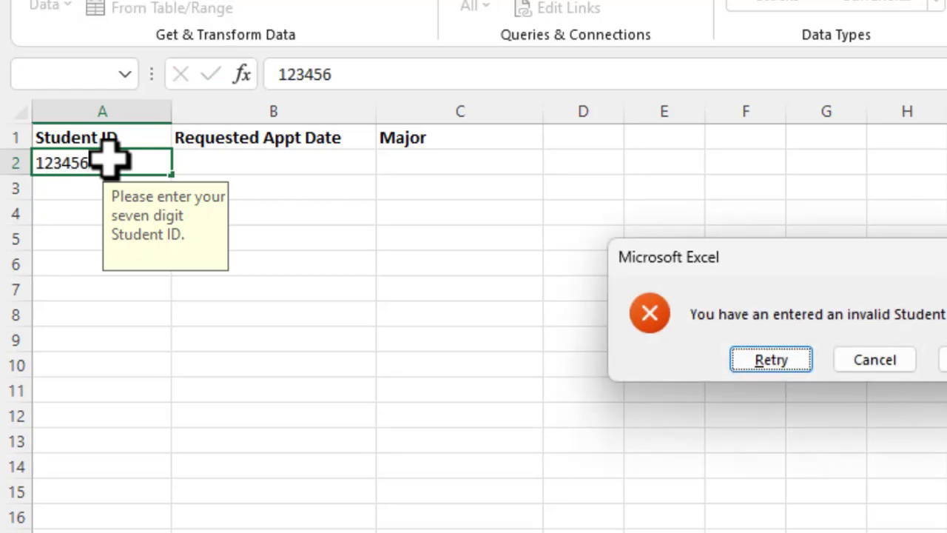
mouse_move(888, 296)
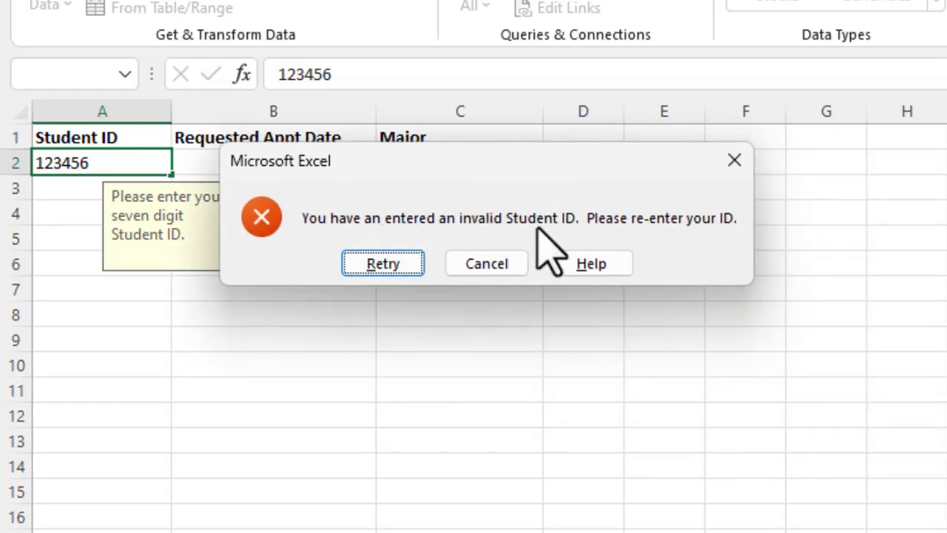
mouse_move(777, 274)
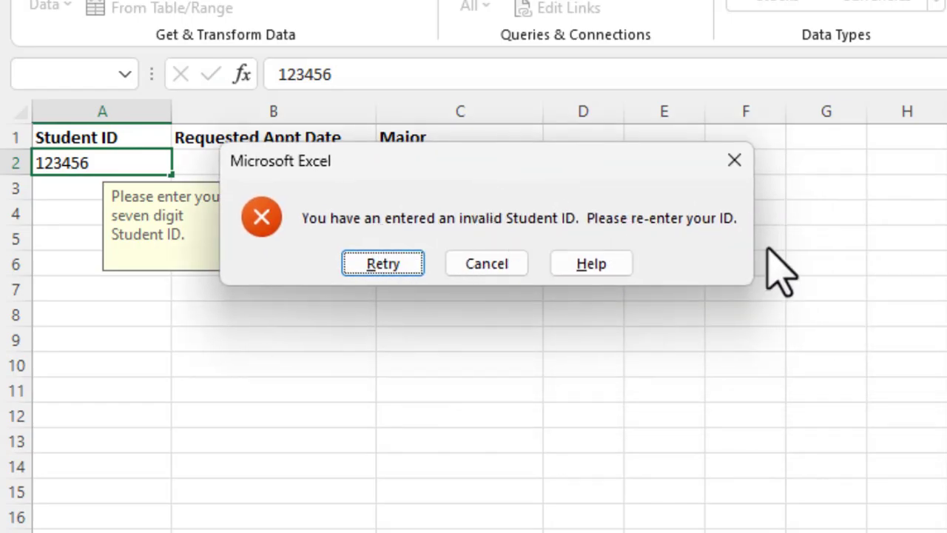
click(382, 263)
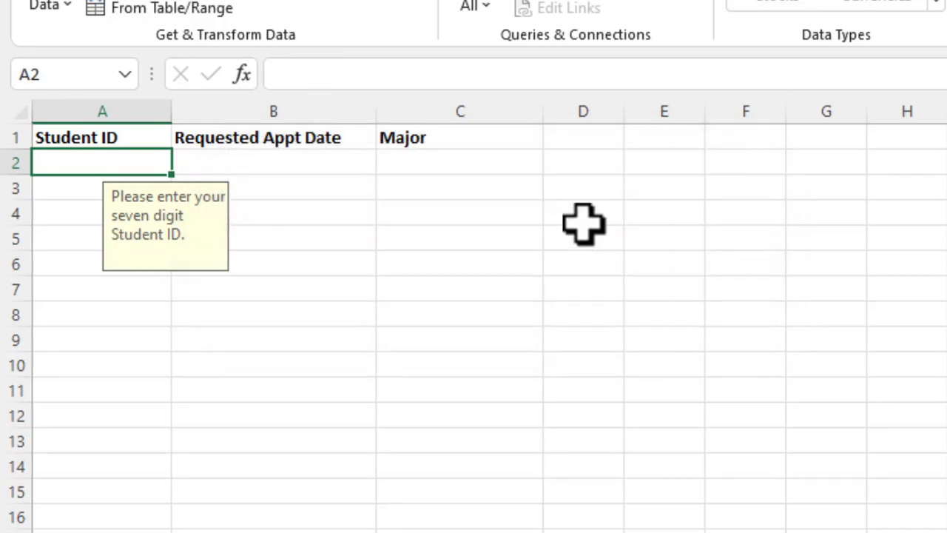
text(12345678)
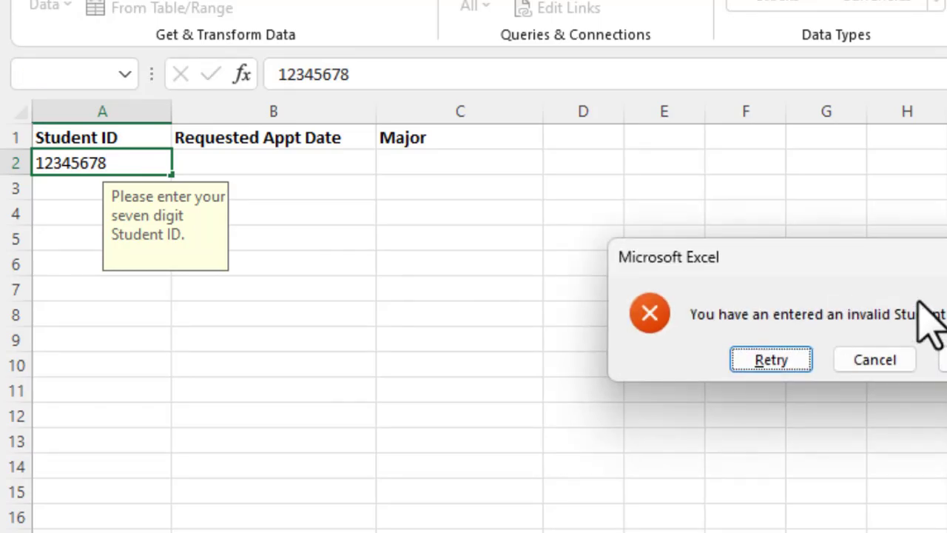
click(771, 359)
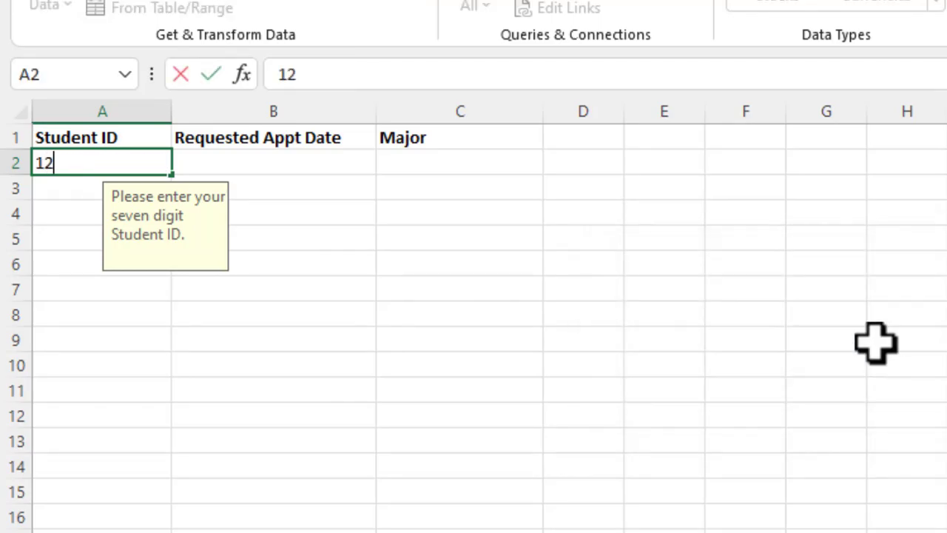
text(3456)
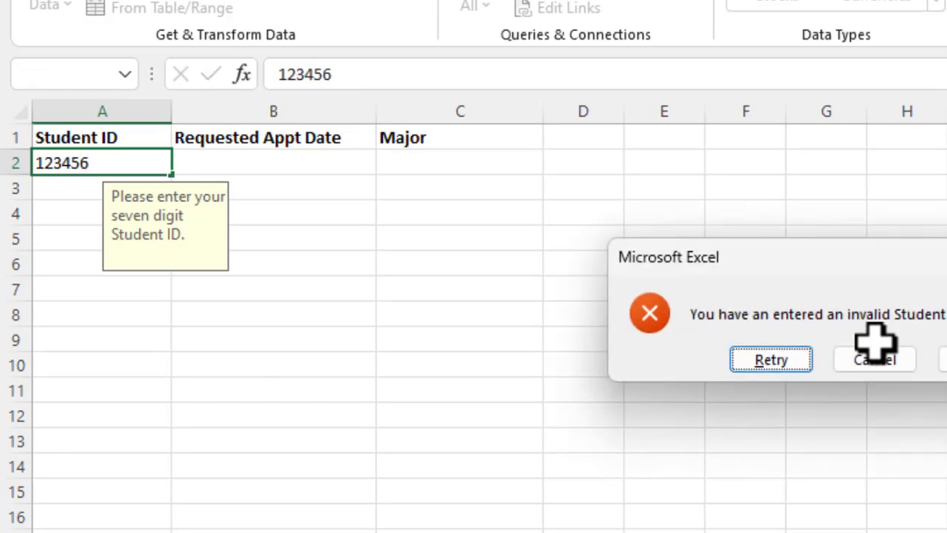
click(771, 360)
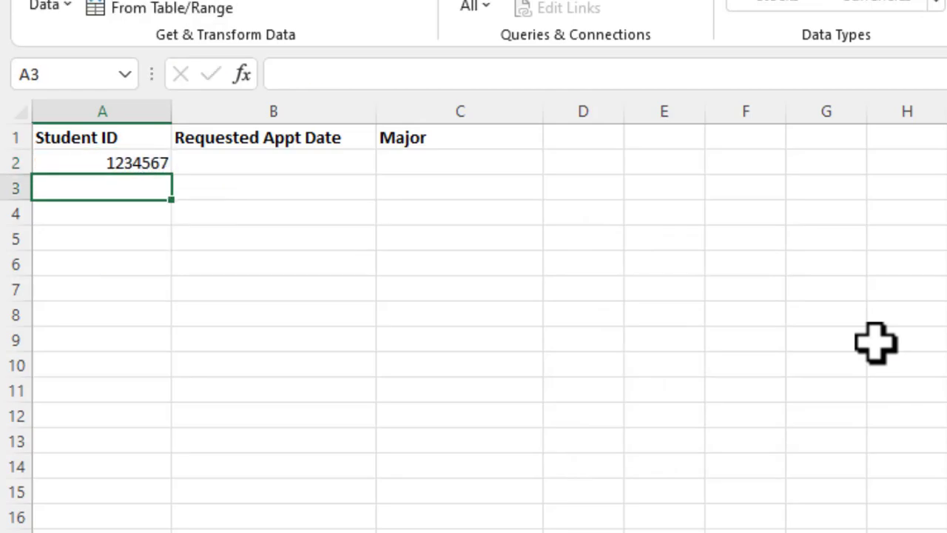
mouse_move(246, 157)
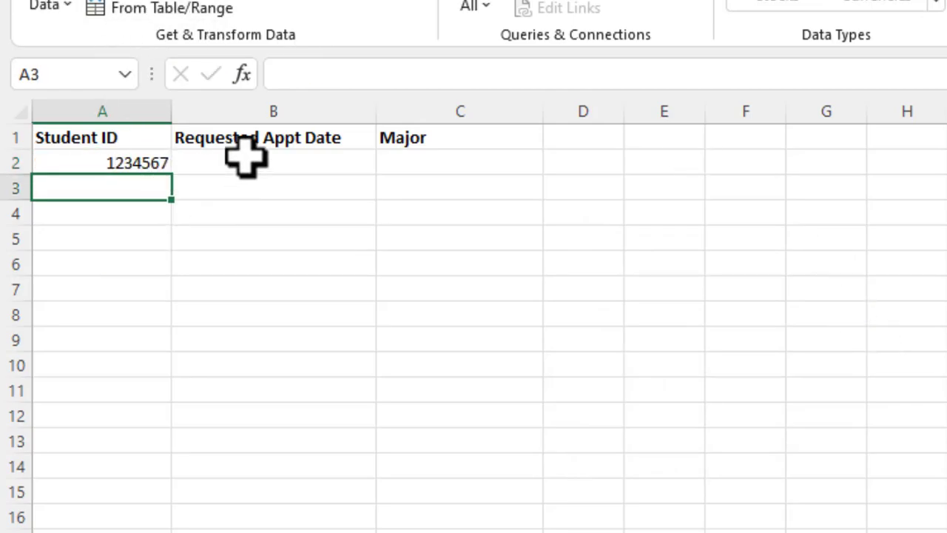
Select the Requested Appt Date cell and allow only Date values with the between comparison.
click(272, 161)
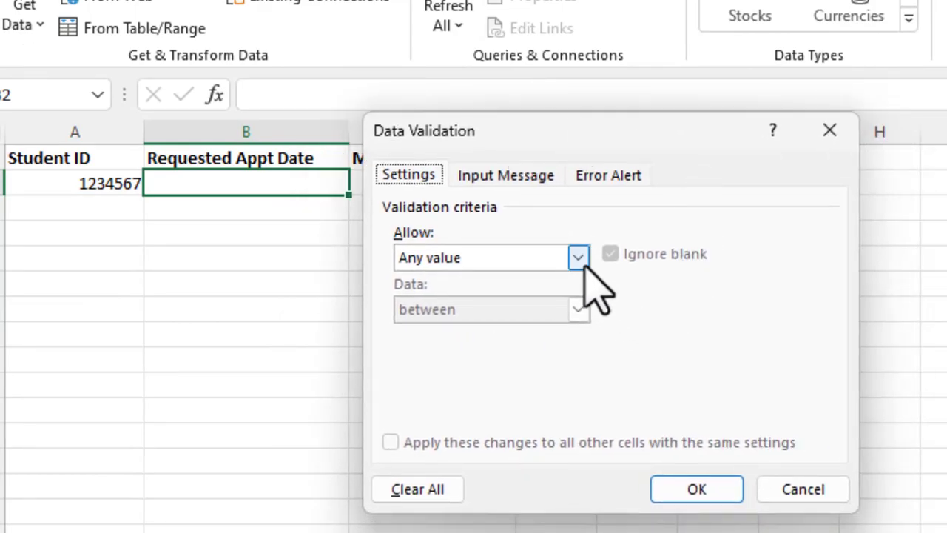
click(577, 258)
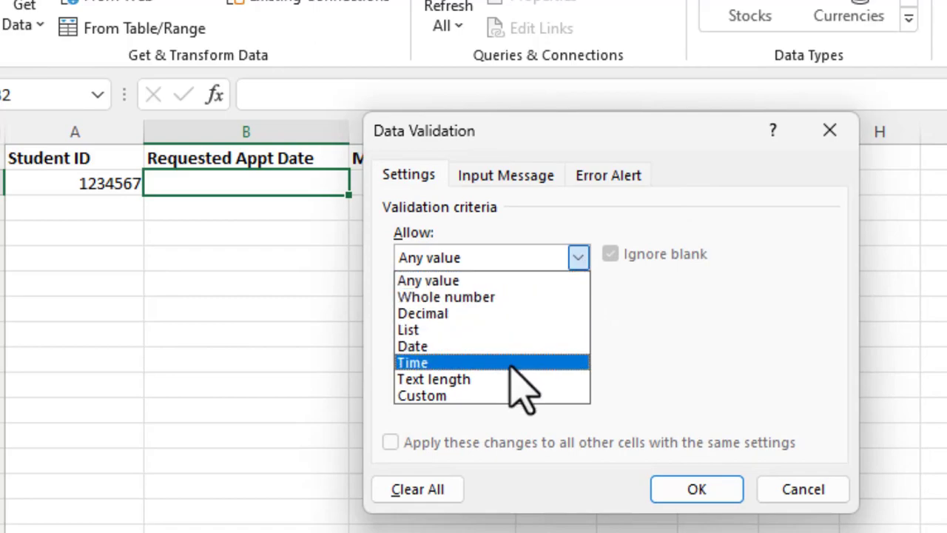
mouse_move(492, 349)
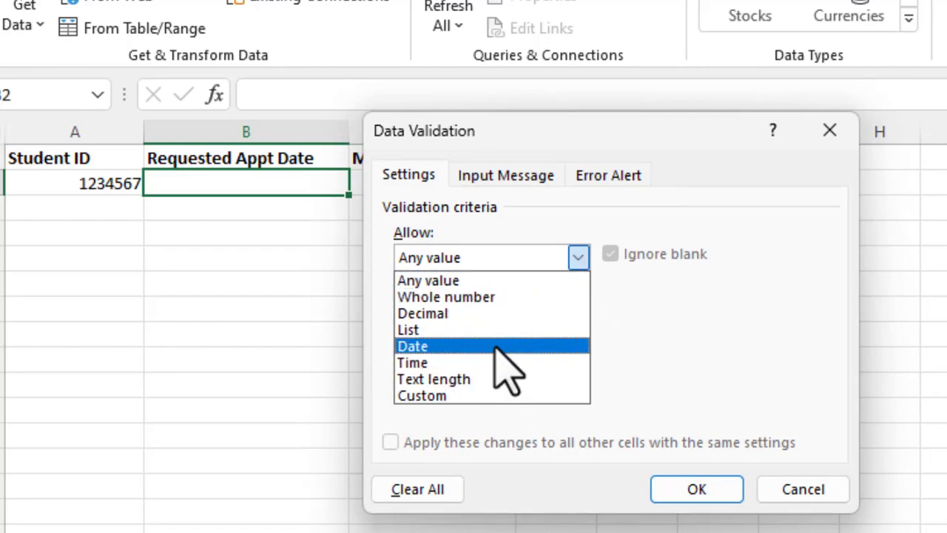
click(411, 346)
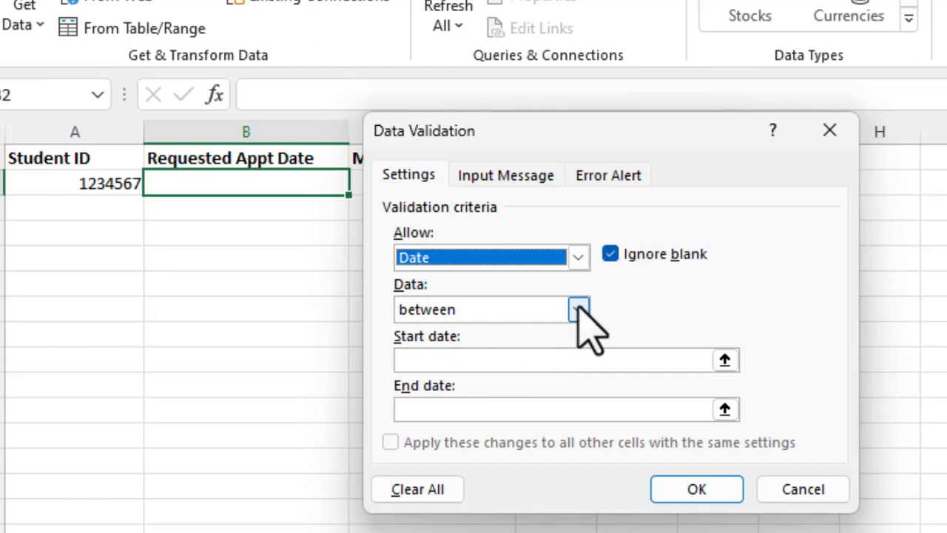
click(574, 310)
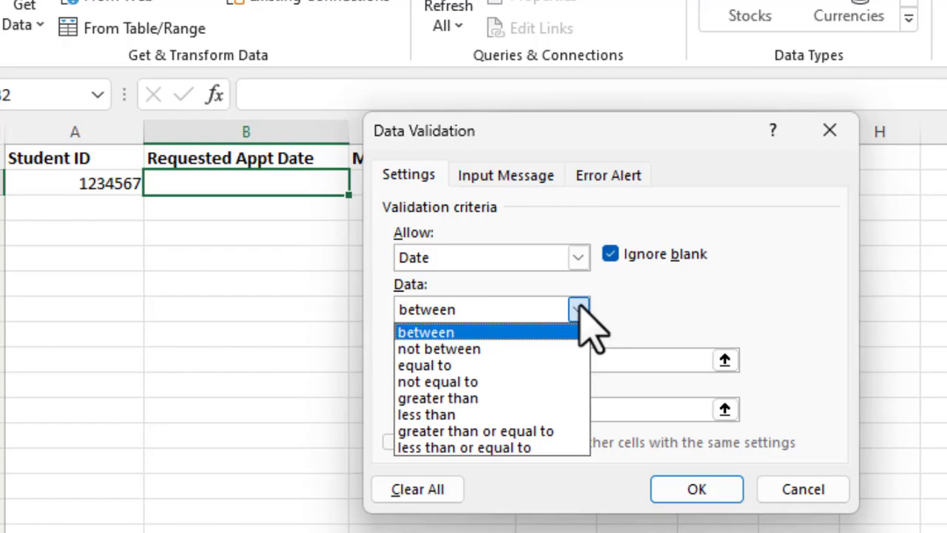
click(426, 331)
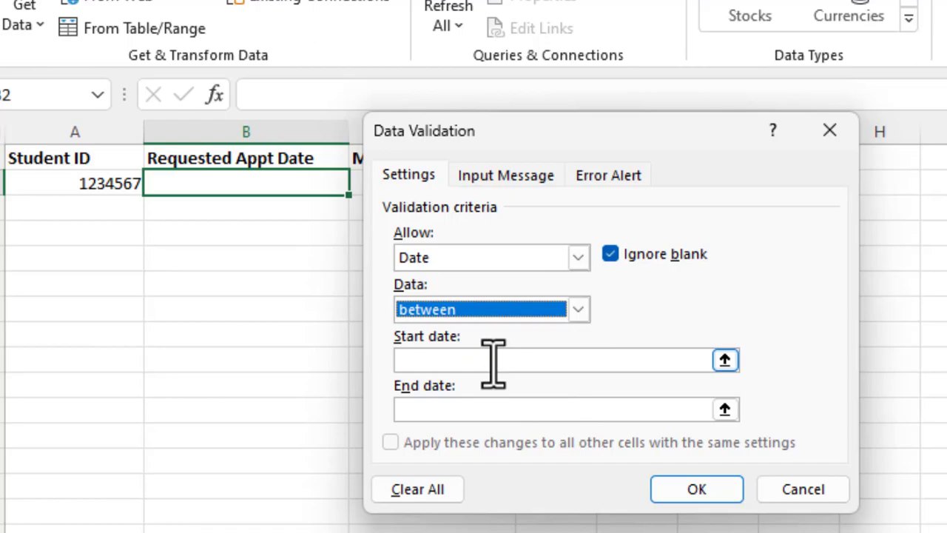
click(577, 309)
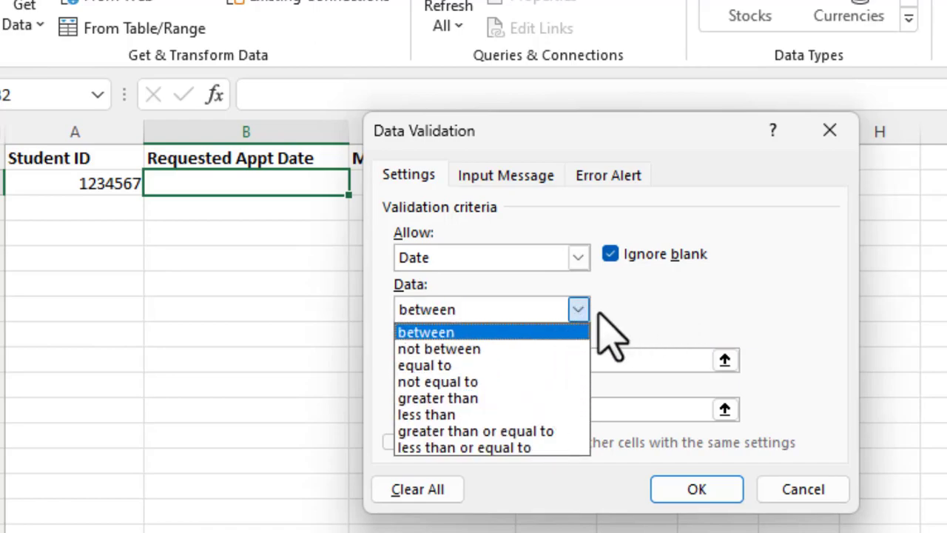
Set the start date to =Today() and the end date to 12/20/2024.
click(425, 331)
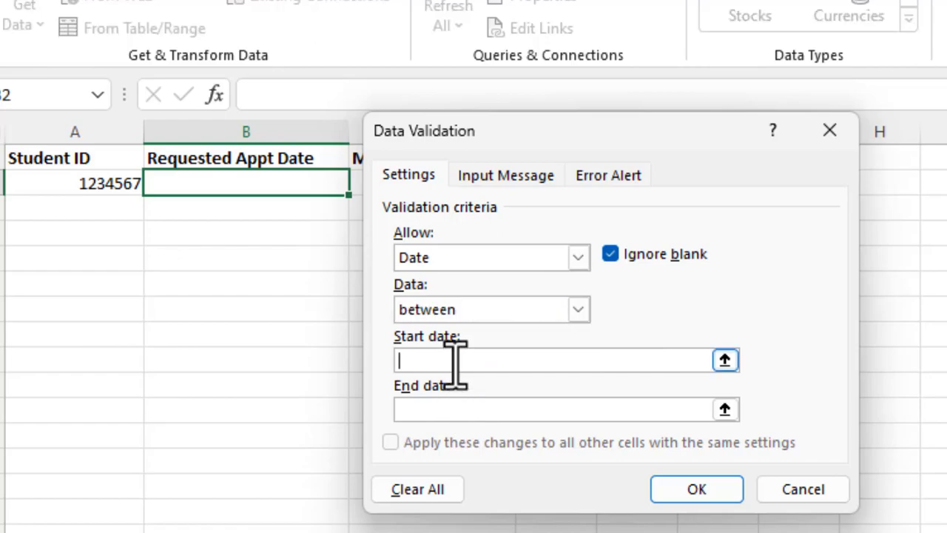
text(=)
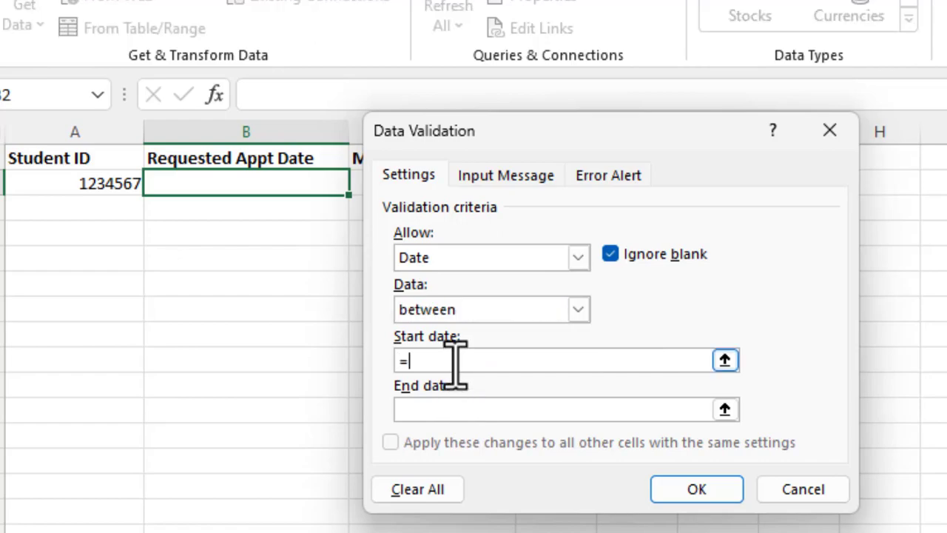
text(Tod)
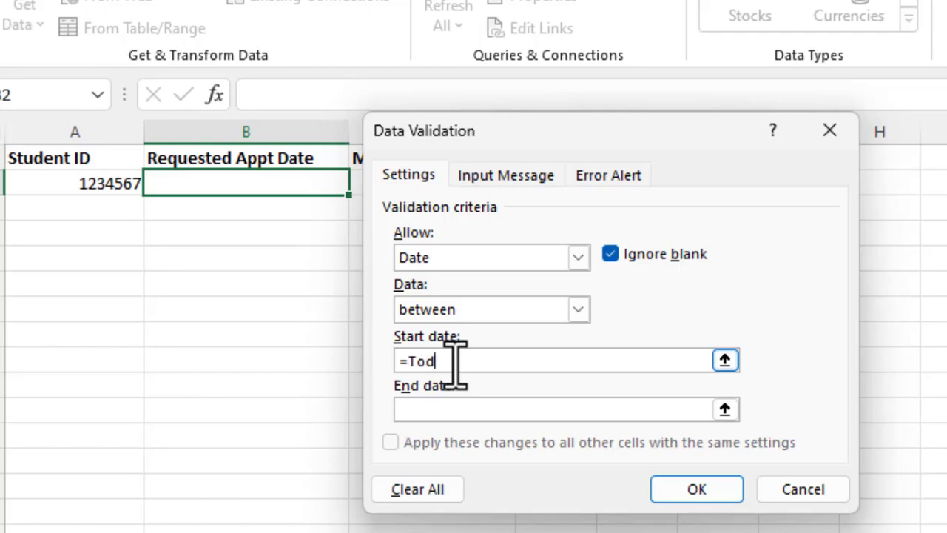
text(ay()
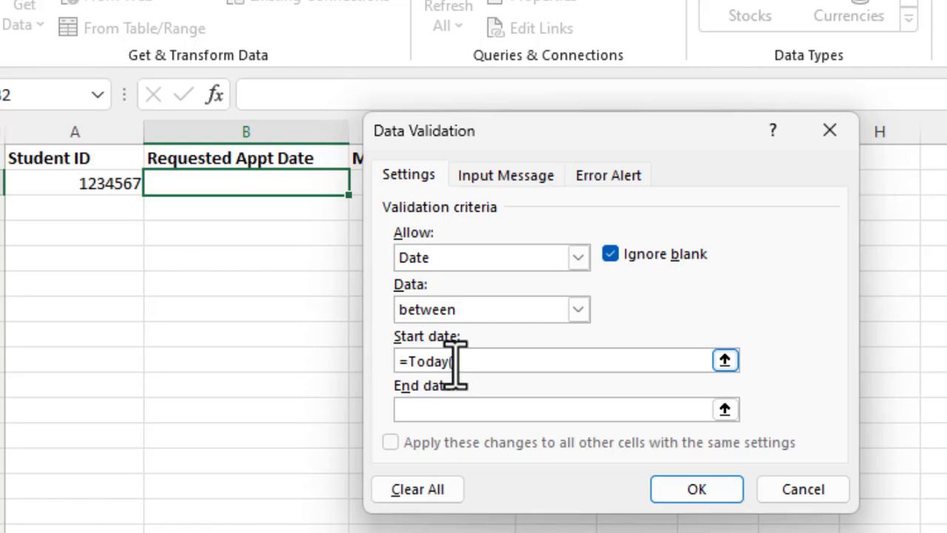
text())
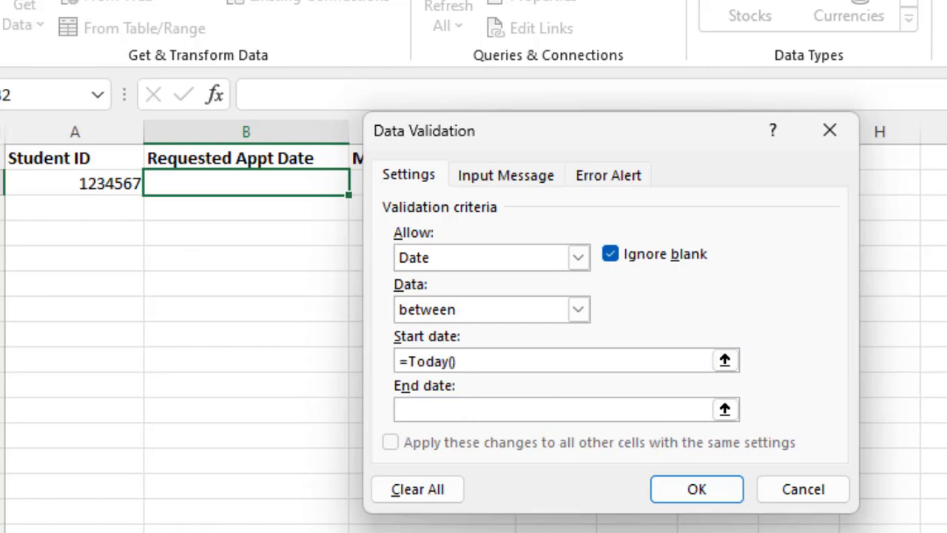
text(12/20.20)
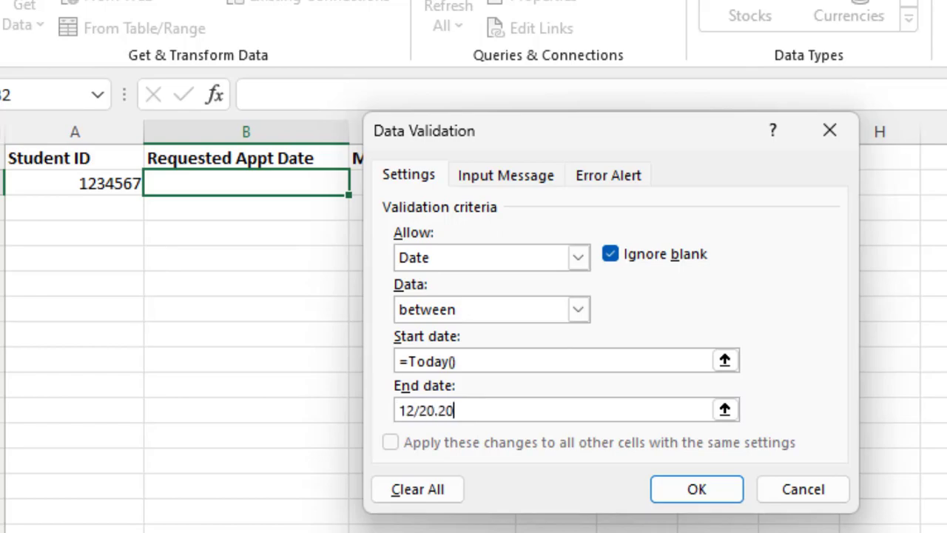
key(Backspace)
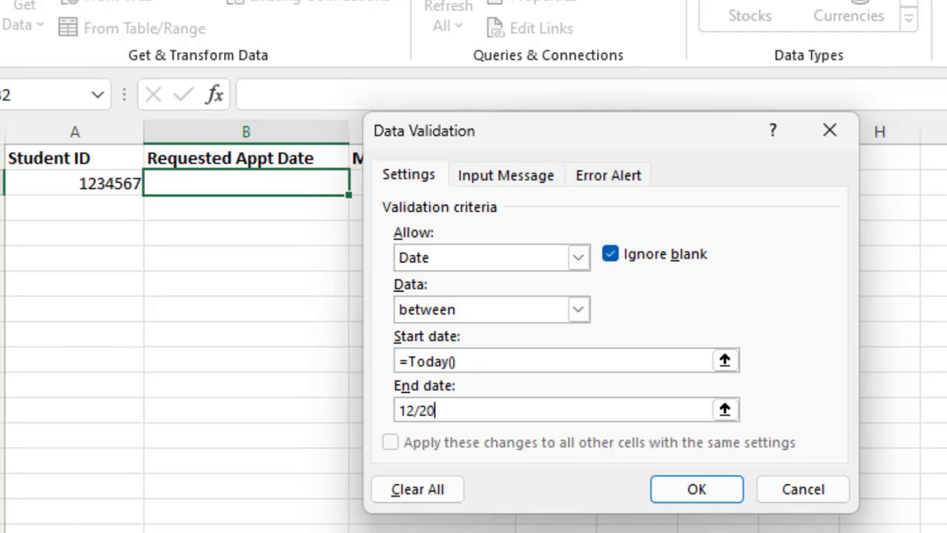
text(/2024)
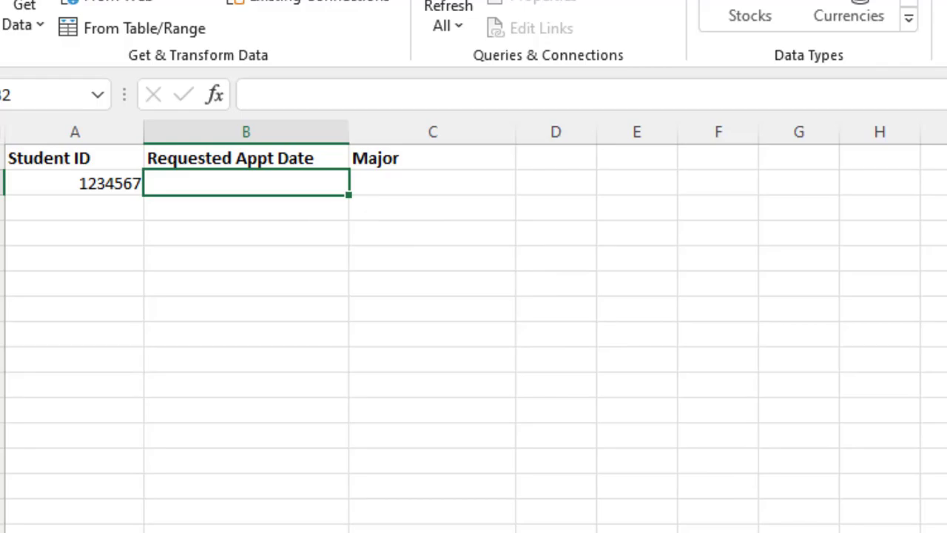
Try the past date 01/01/2023, discard it when rejected, then enter 10/10/2023 and reselect the cell.
text(01/01/)
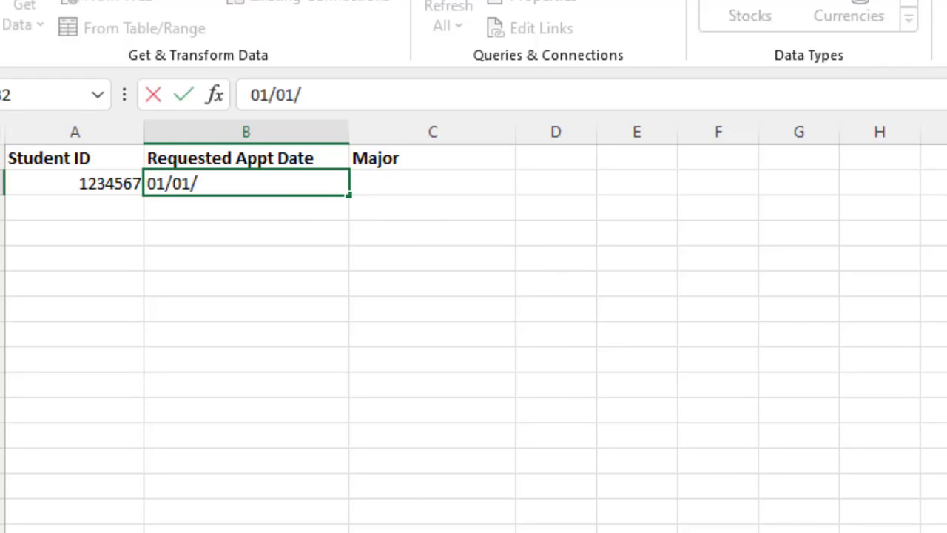
text(2023)
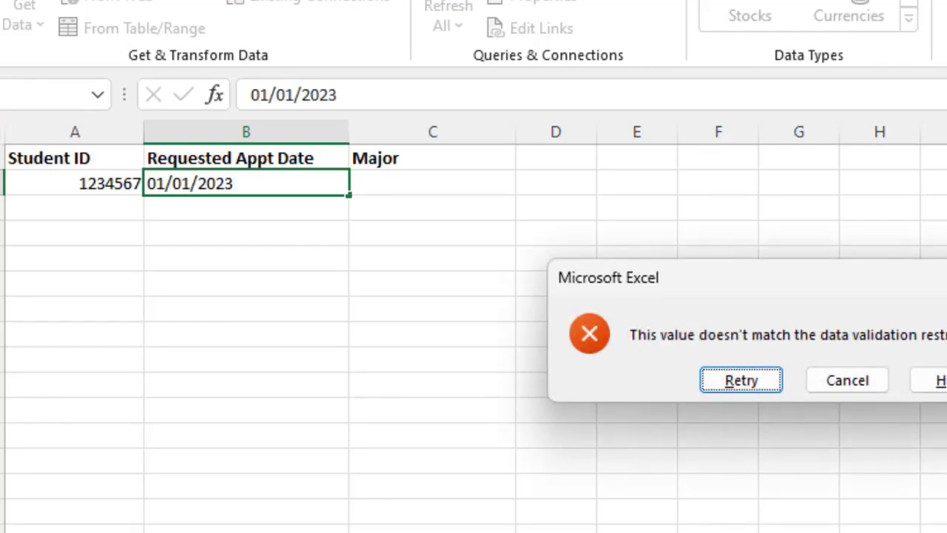
mouse_move(926, 319)
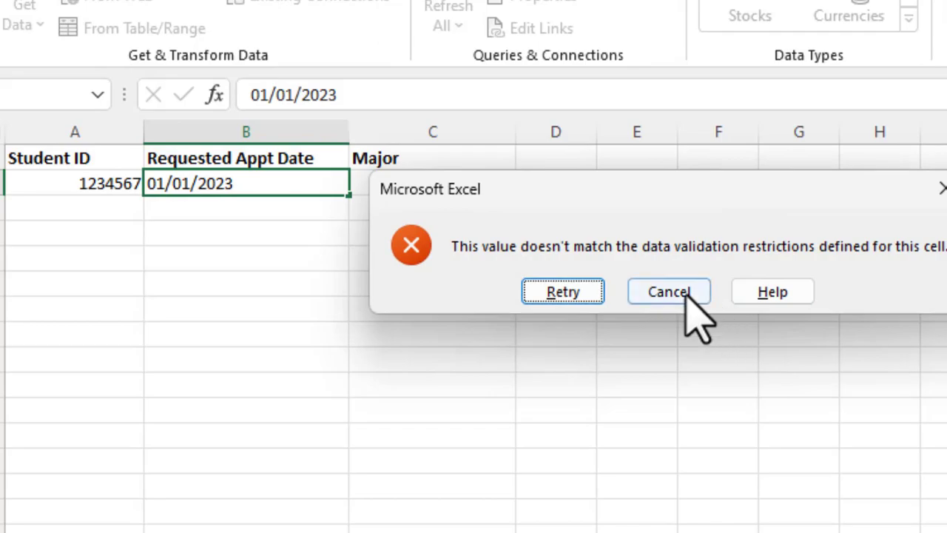
click(669, 290)
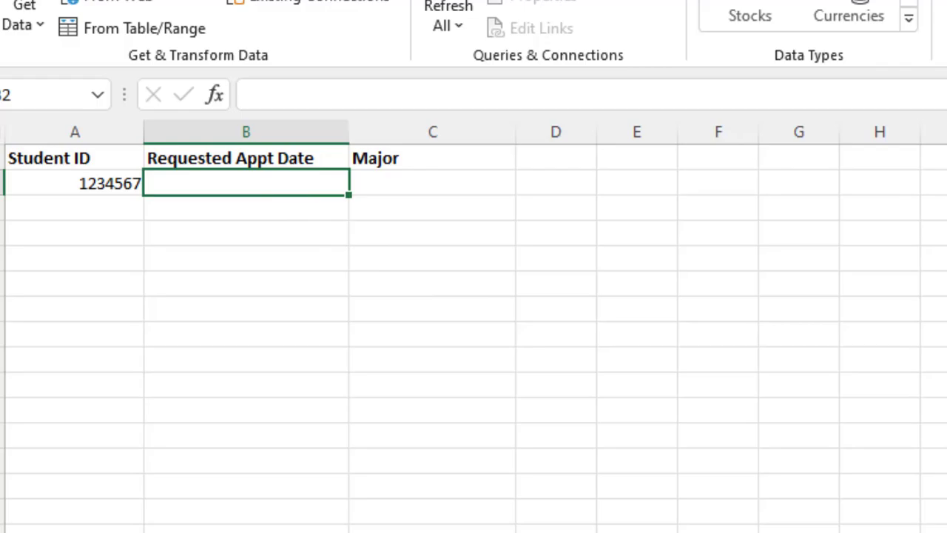
text(10/10/)
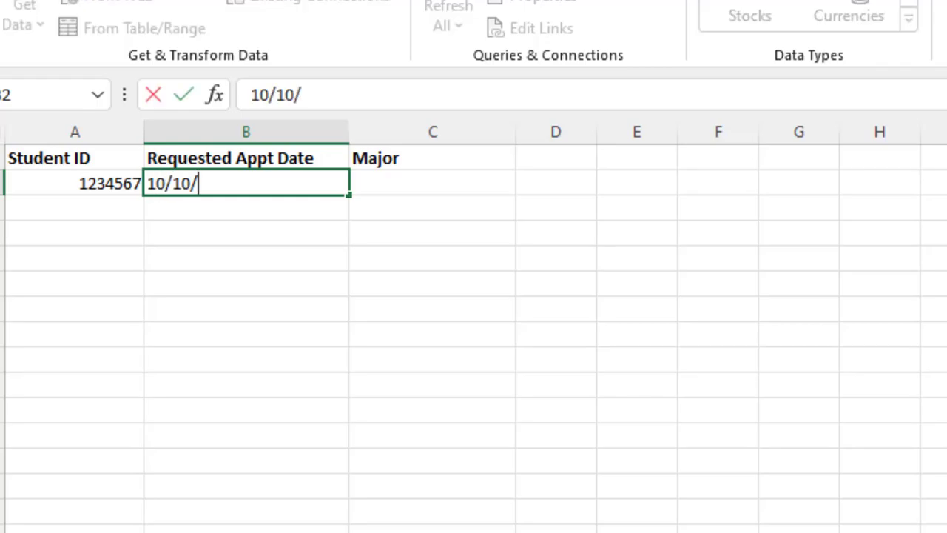
text(2023)
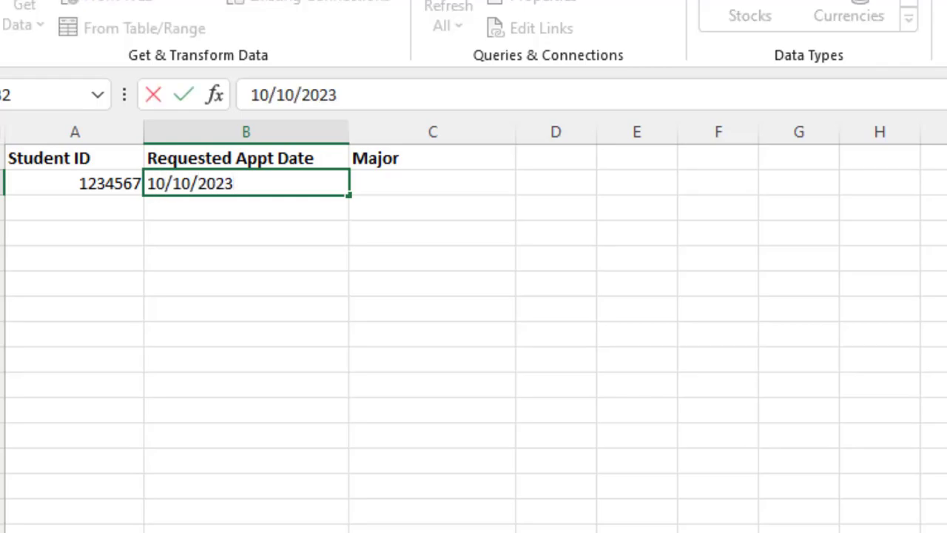
key(Enter)
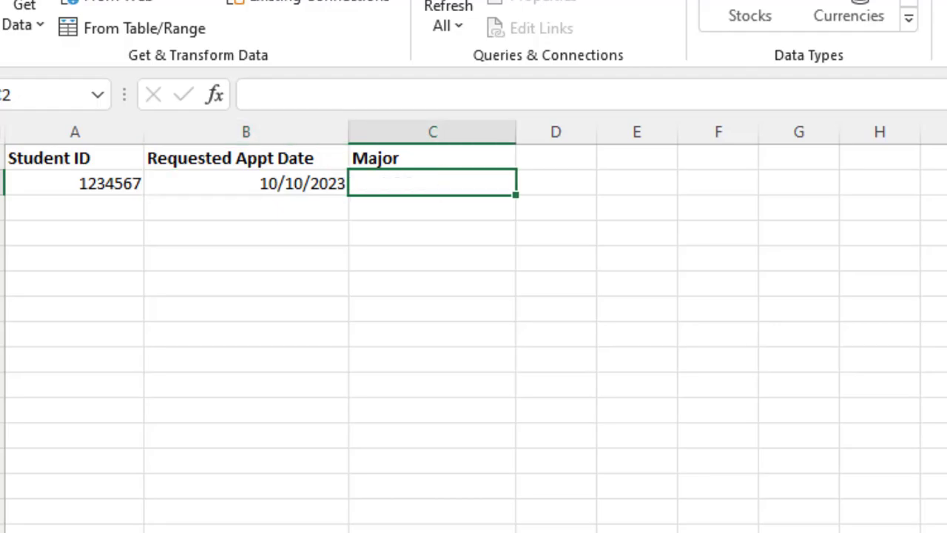
click(246, 184)
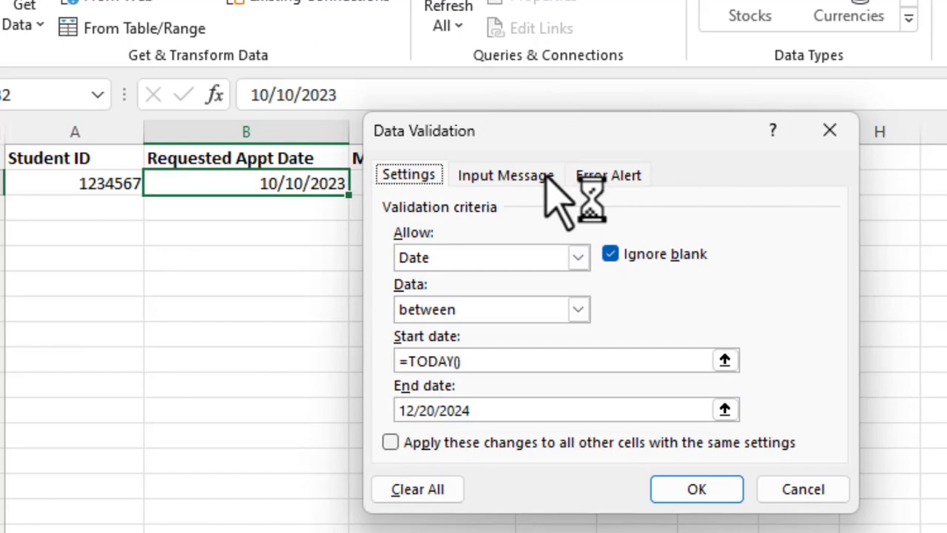
Add an input message asking for a future date for the appointment request.
click(506, 174)
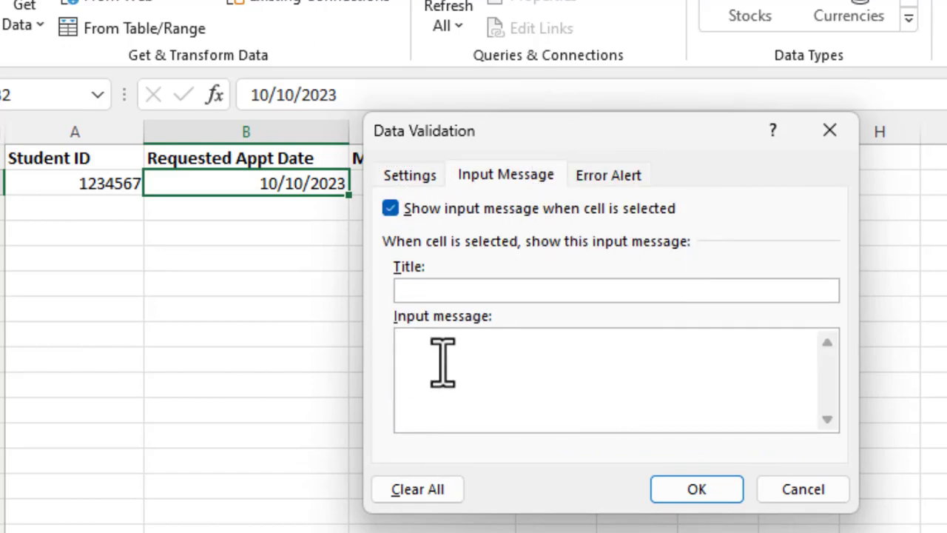
text(pl)
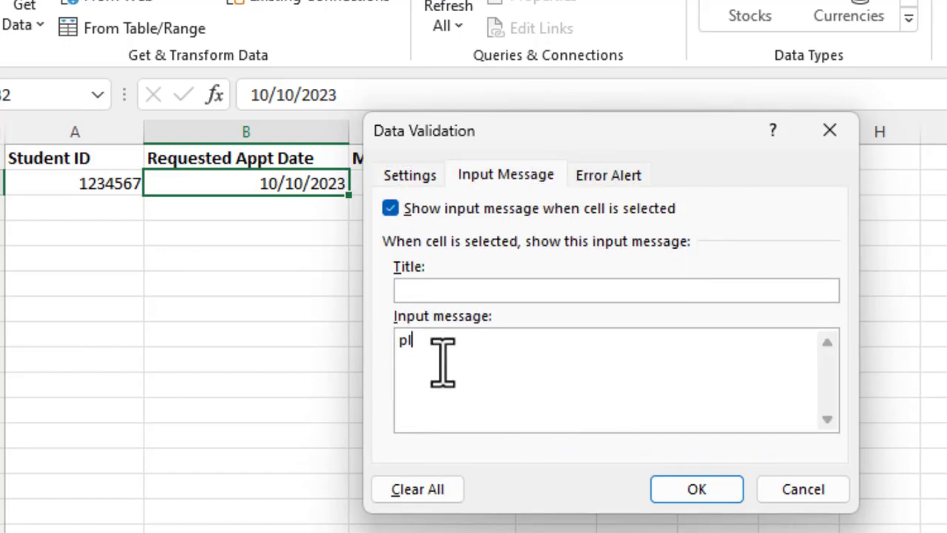
text(Please enter a future da)
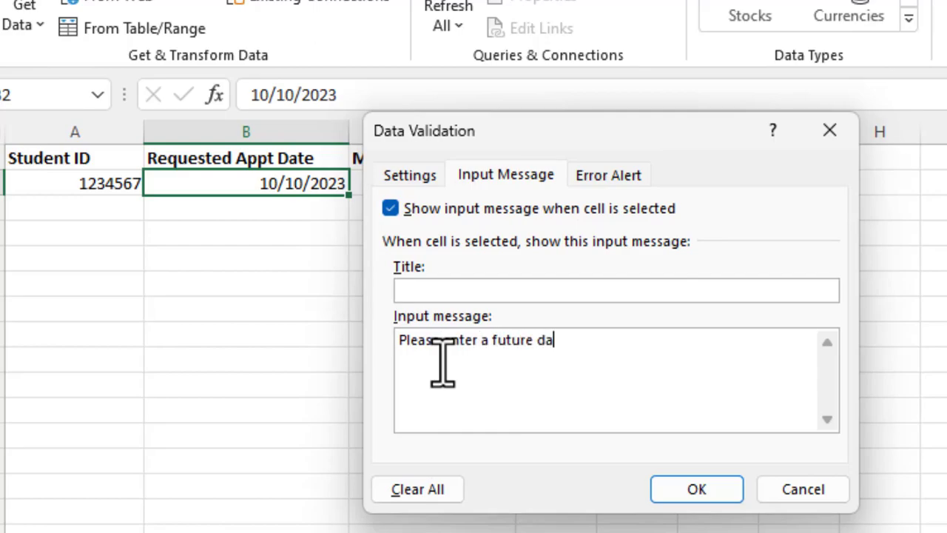
text(te for your r)
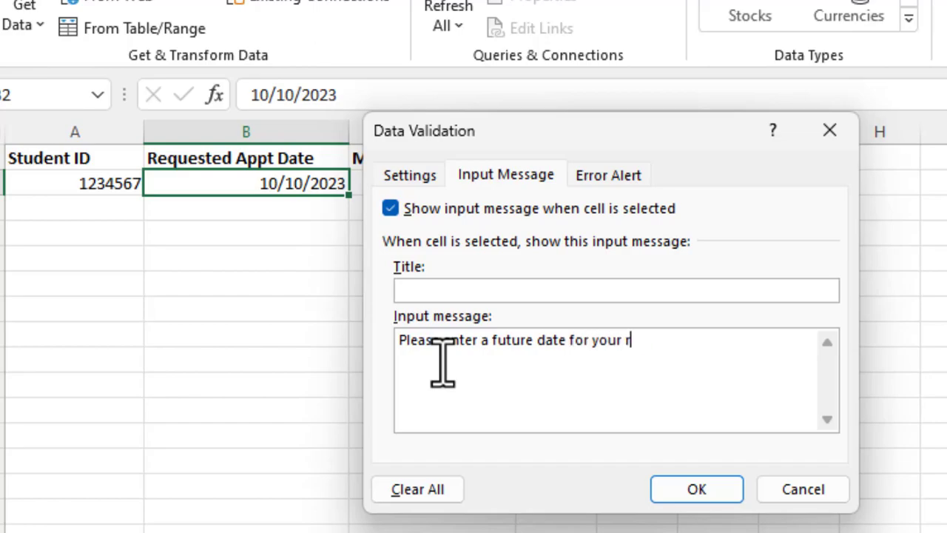
text(equest.)
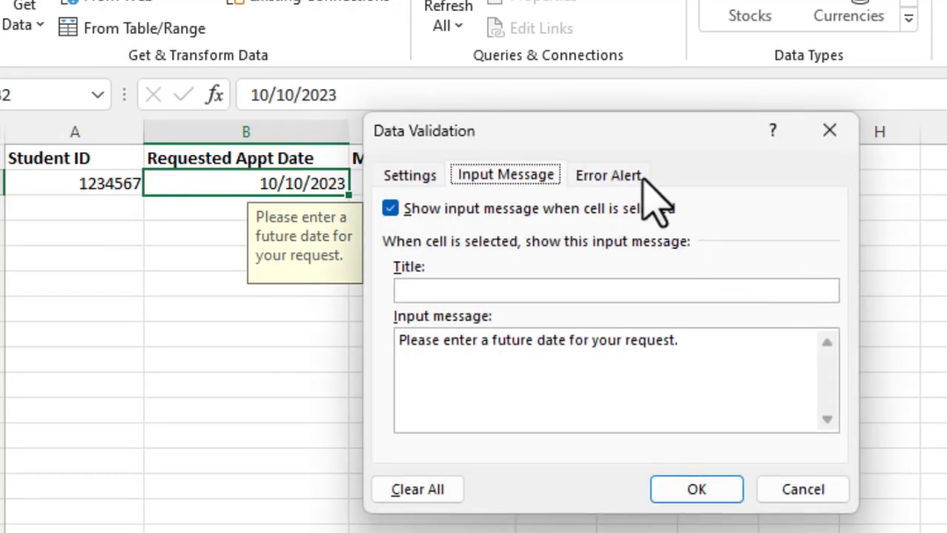
Add an invalid-date error message, apply the rule, and select the Major cell.
click(608, 174)
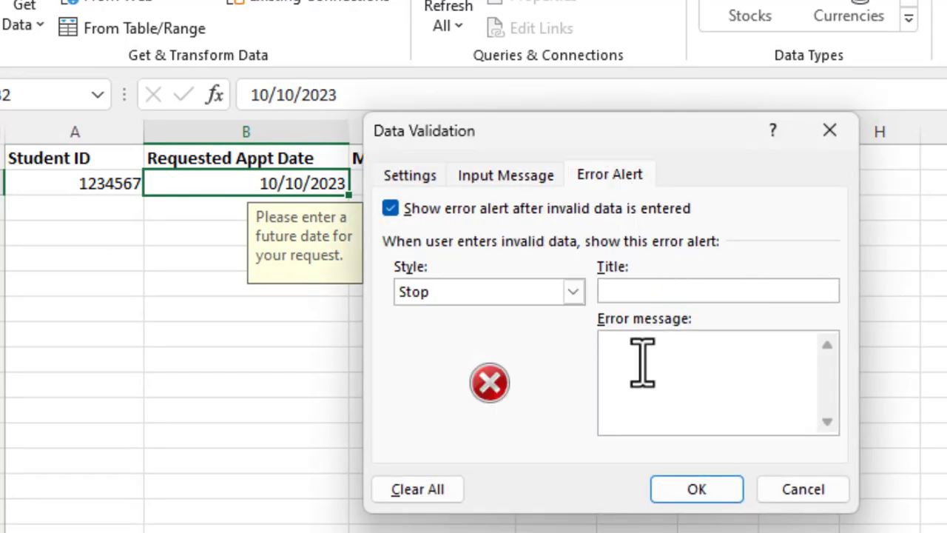
text(You have entered an invalid date.)
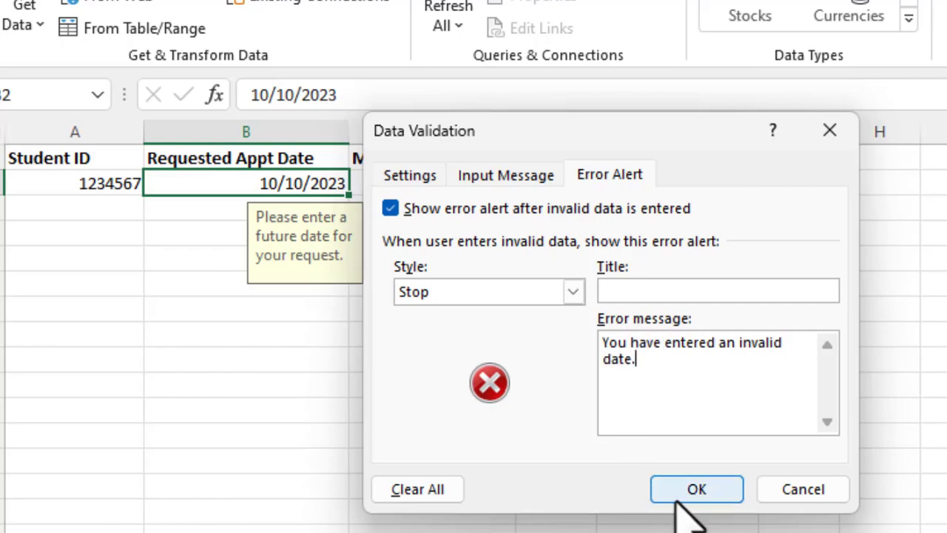
click(696, 488)
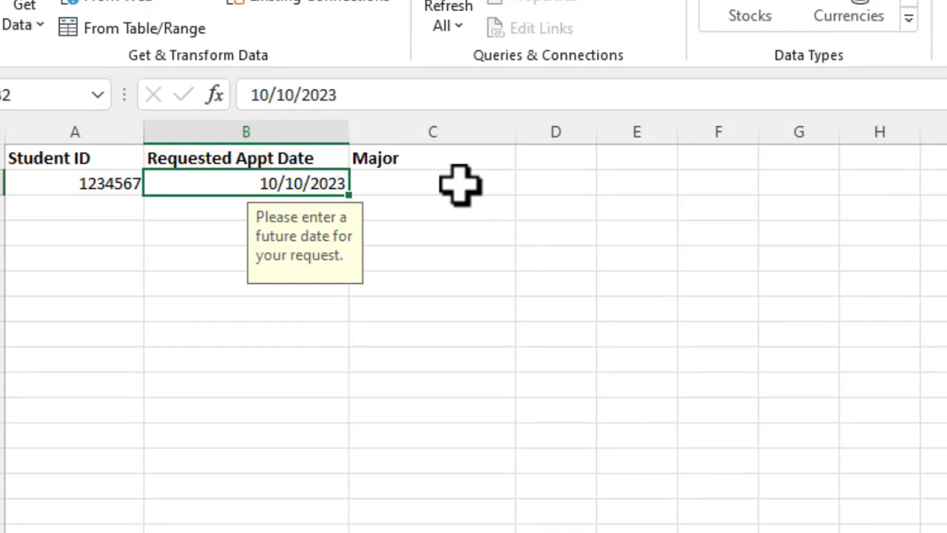
click(433, 184)
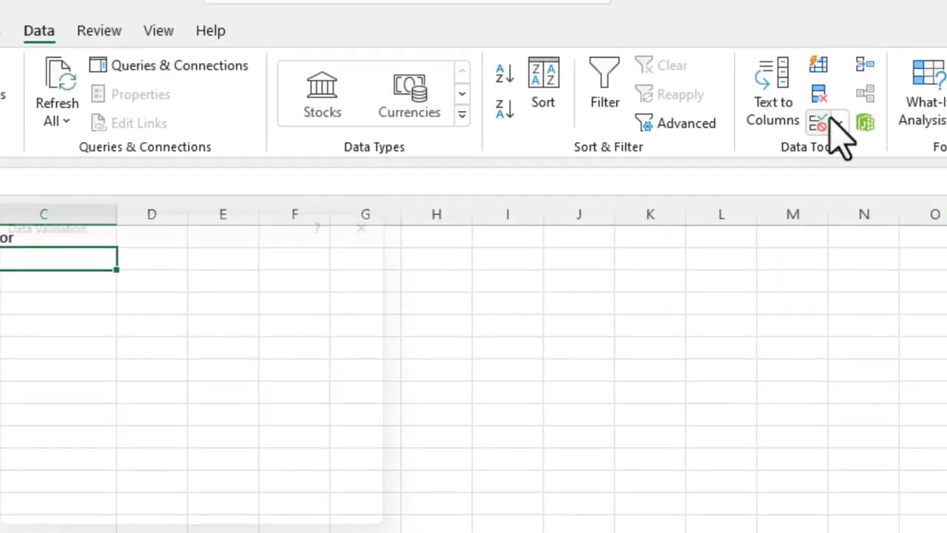
Allow only a List with source 'Finance, Marketing, Computer Science, Engineering' for the Major cell.
click(818, 121)
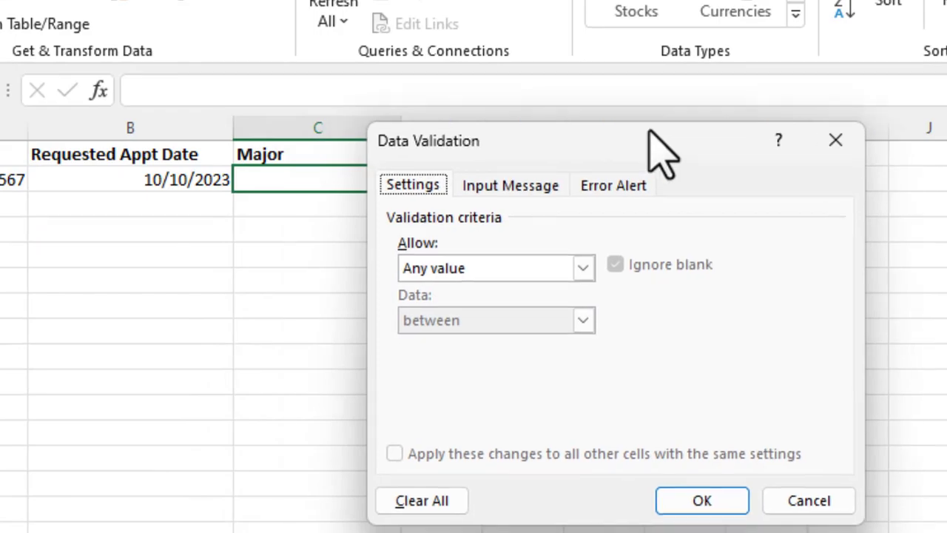
click(580, 268)
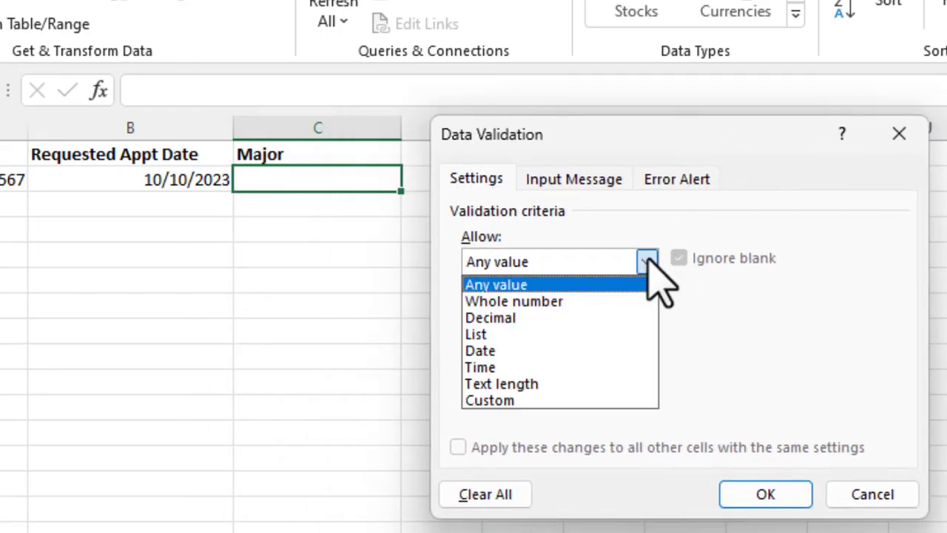
click(473, 334)
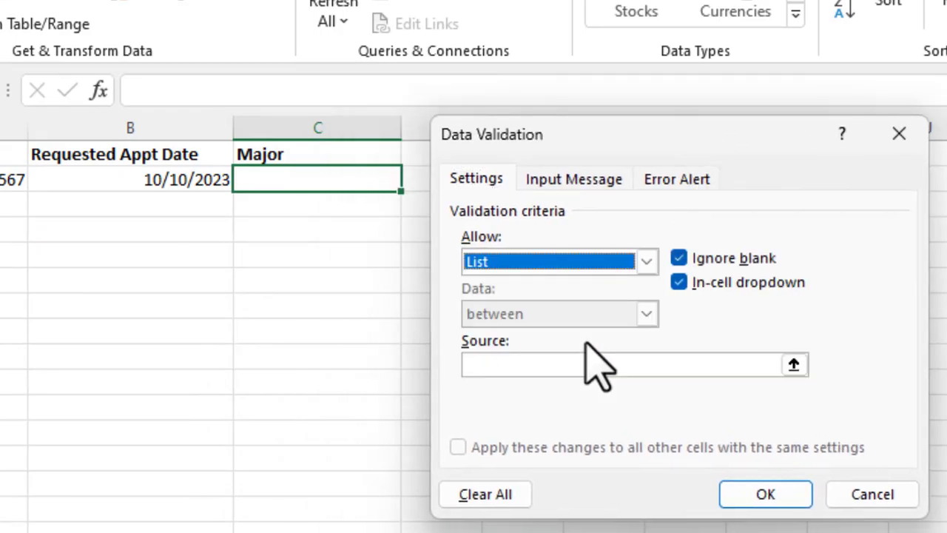
mouse_move(640, 343)
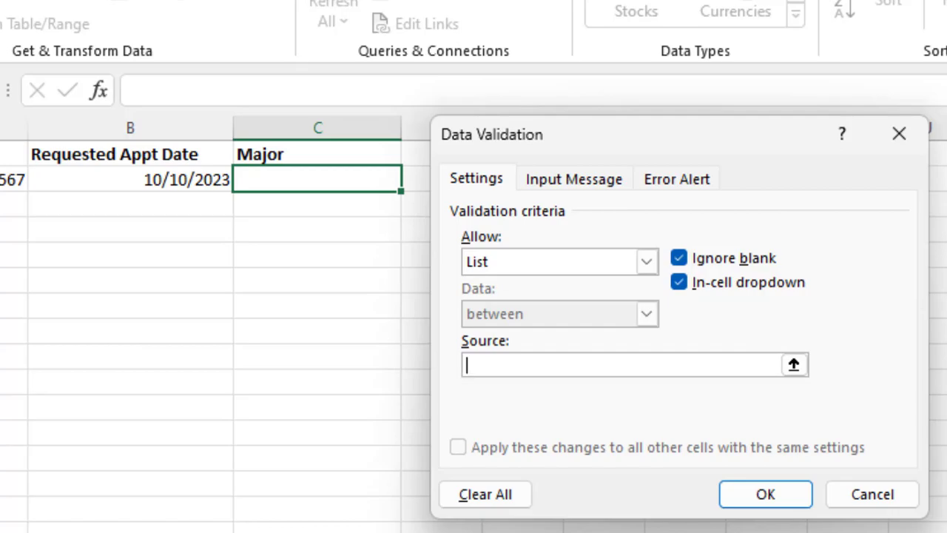
text(Finance,)
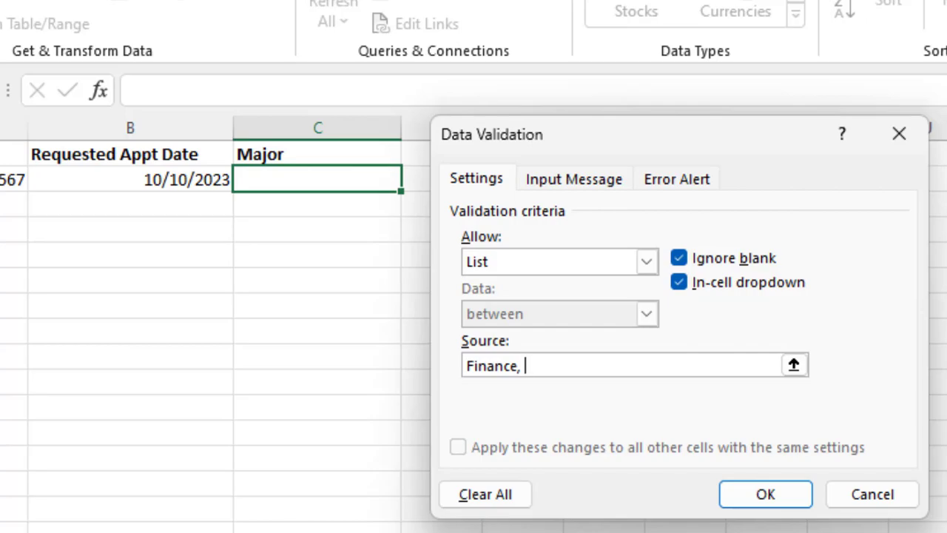
text(Marketing, Cp)
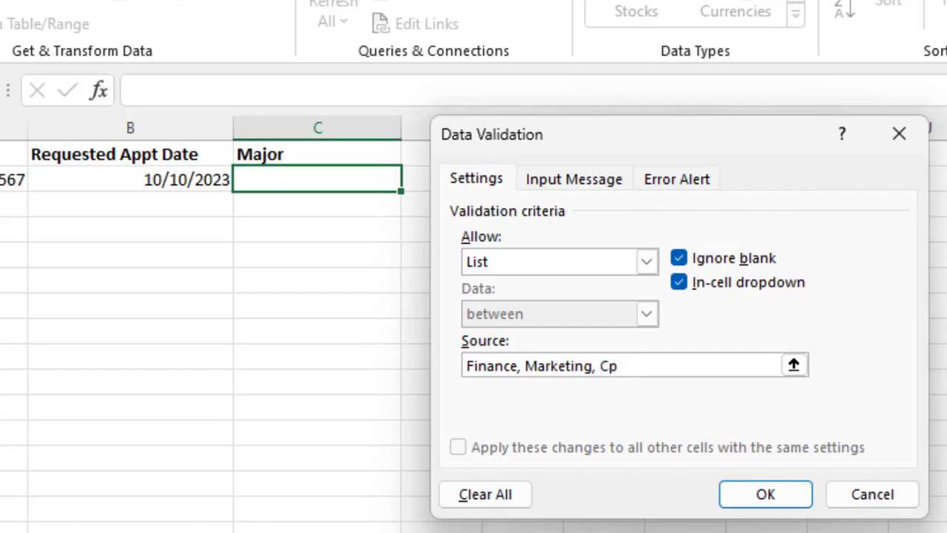
text(omputer Sc)
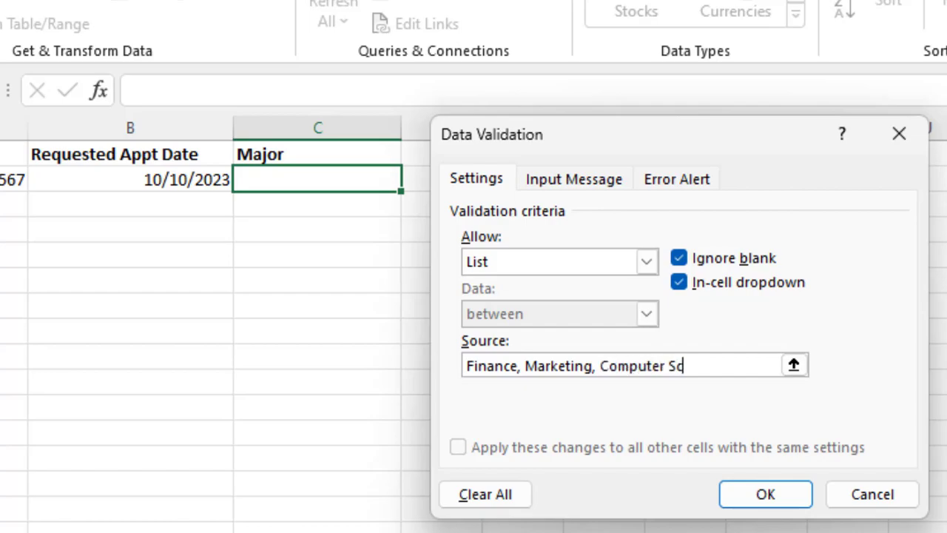
text(ience, Ent)
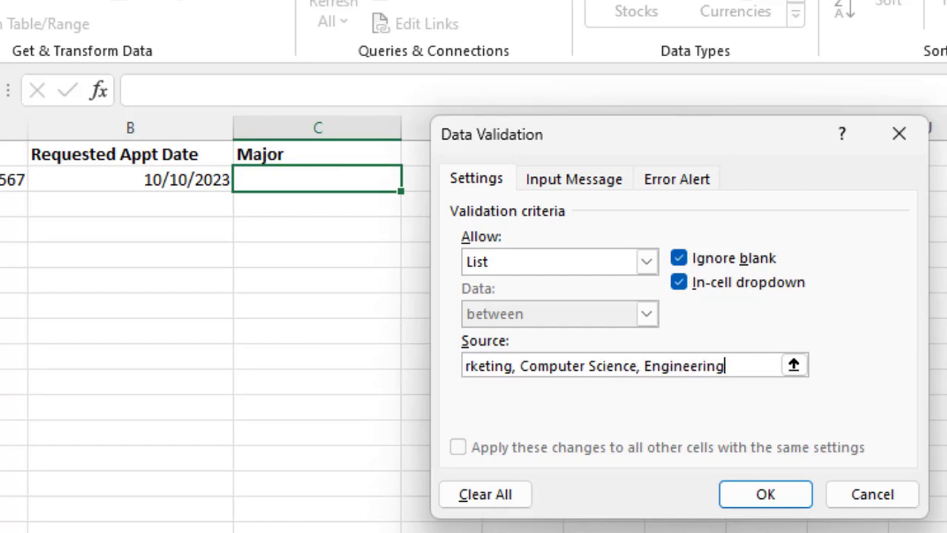
click(765, 495)
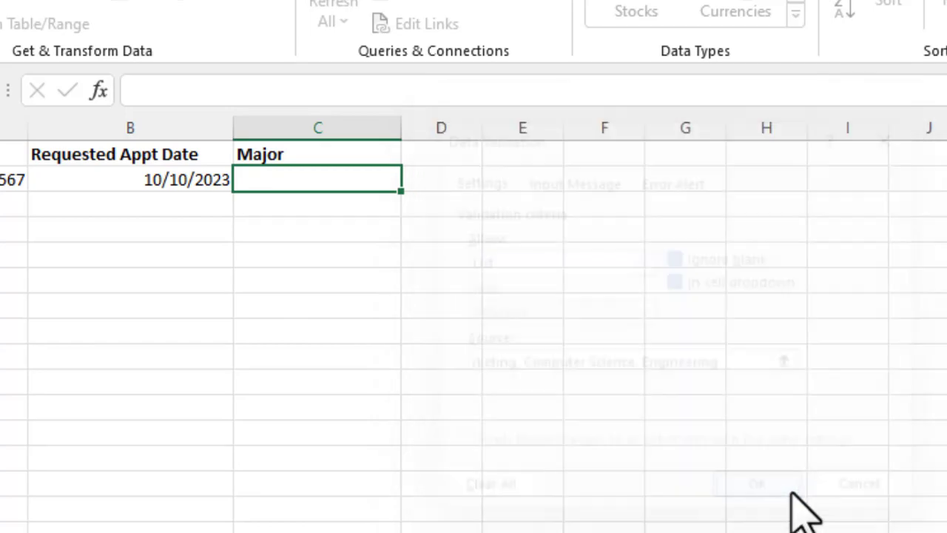
Check the Major dropdown's four choices, then switch to the References sheet of majors.
click(763, 482)
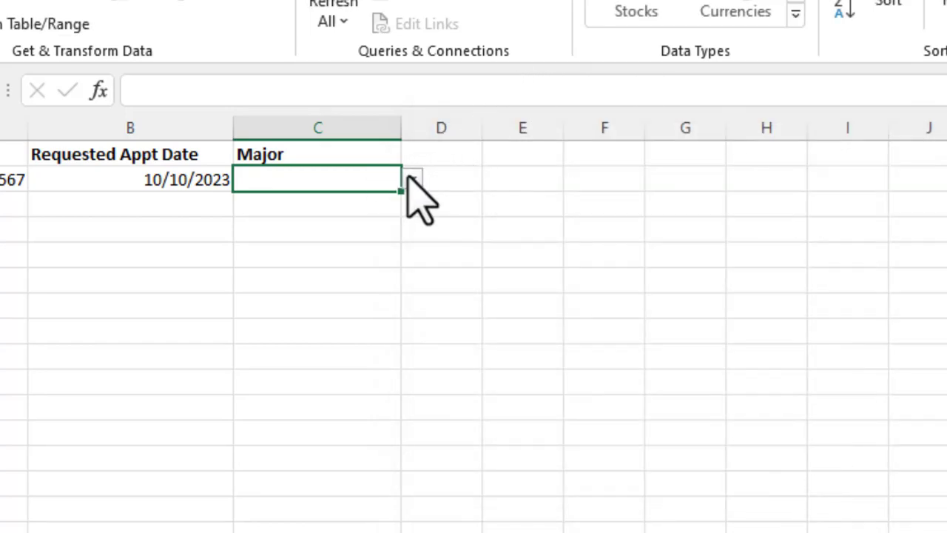
click(412, 178)
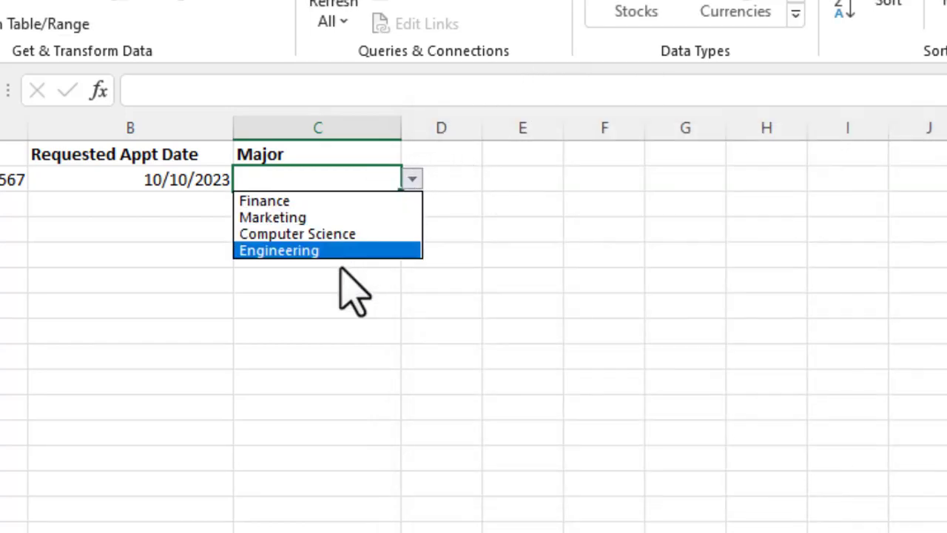
mouse_move(329, 201)
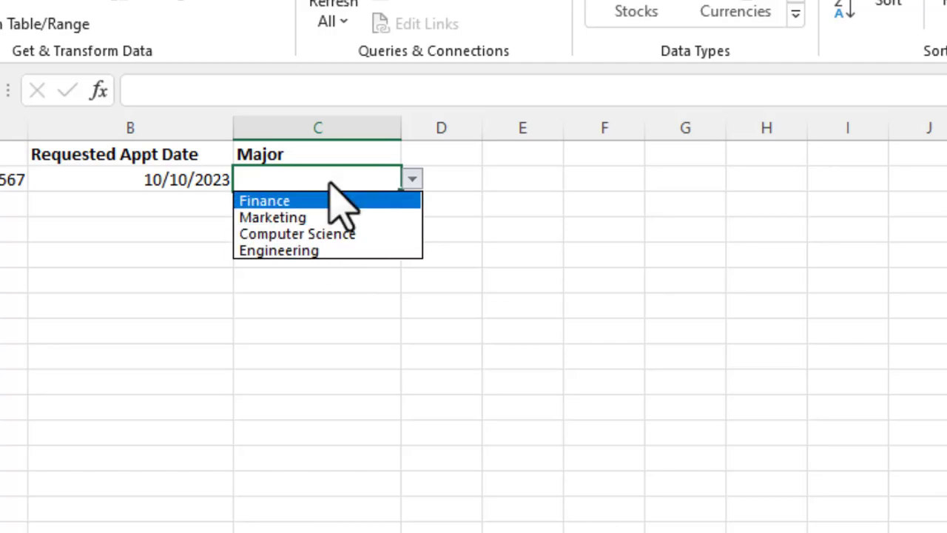
mouse_move(296, 215)
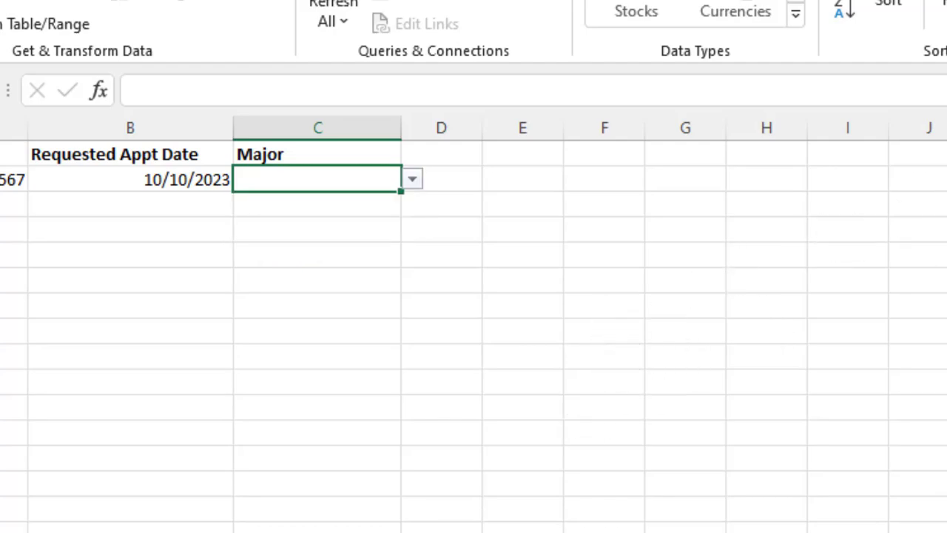
click(281, 500)
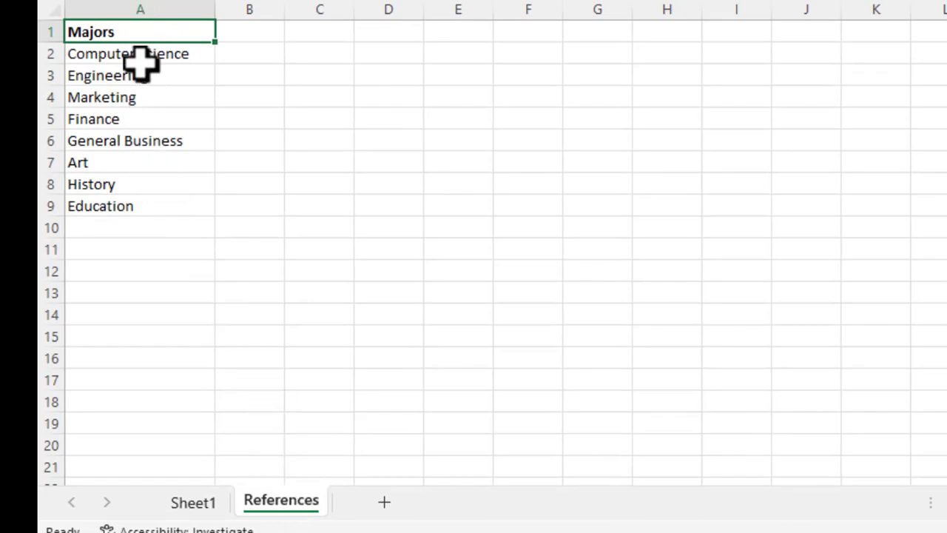
mouse_move(156, 74)
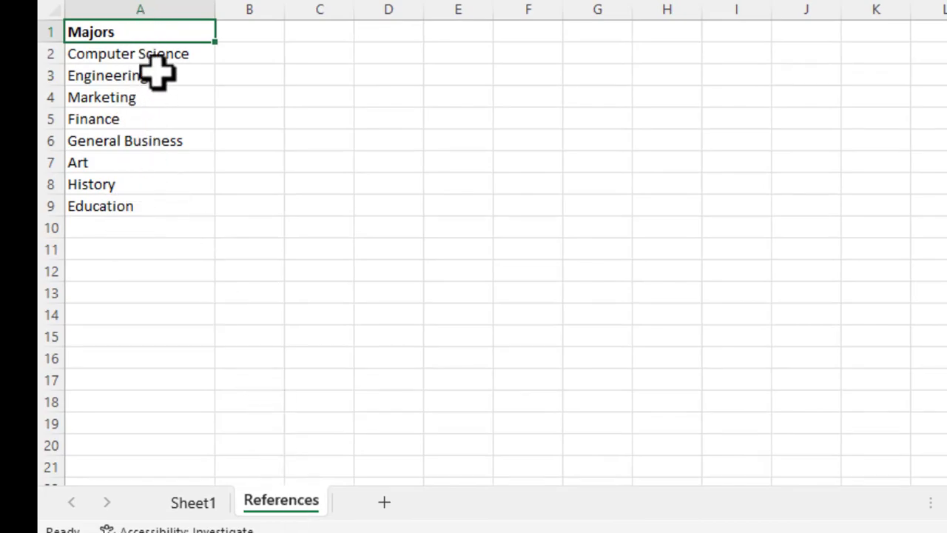
mouse_move(376, 247)
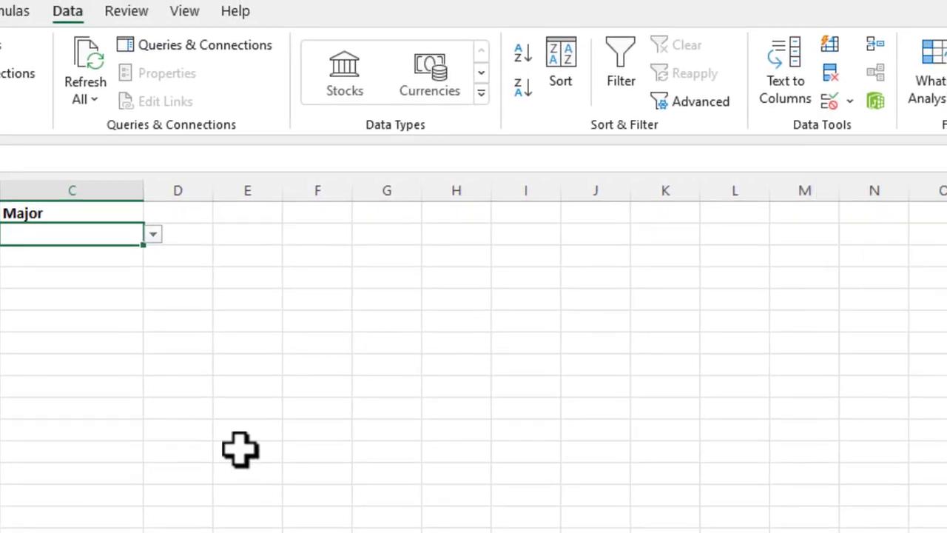
mouse_move(829, 100)
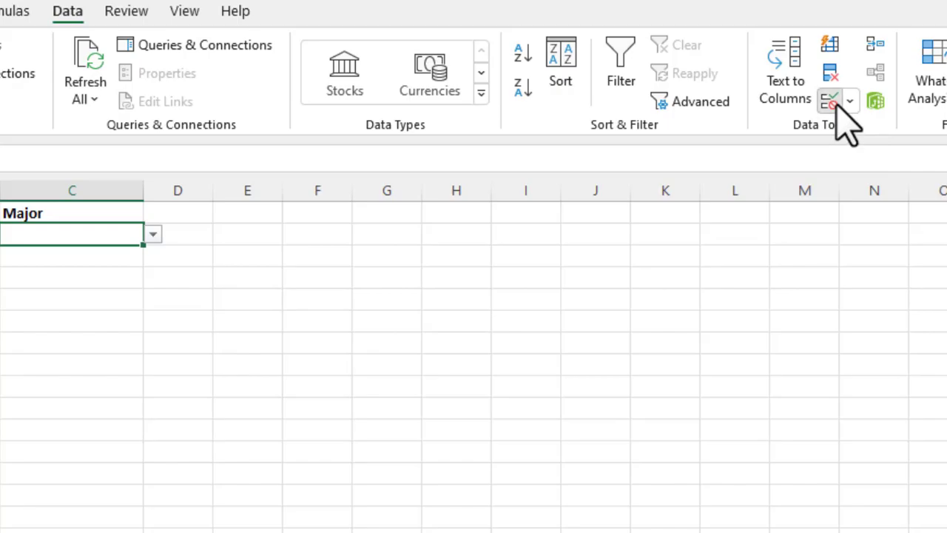
Set the Major validation source to =References!$A$2:$A$9 and verify the dropdown lists all eight majors.
click(828, 101)
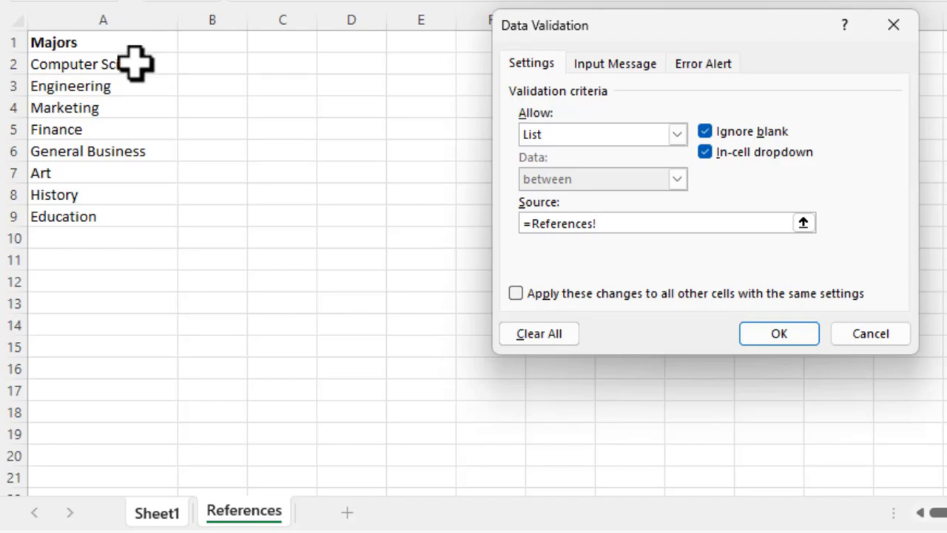
click(89, 65)
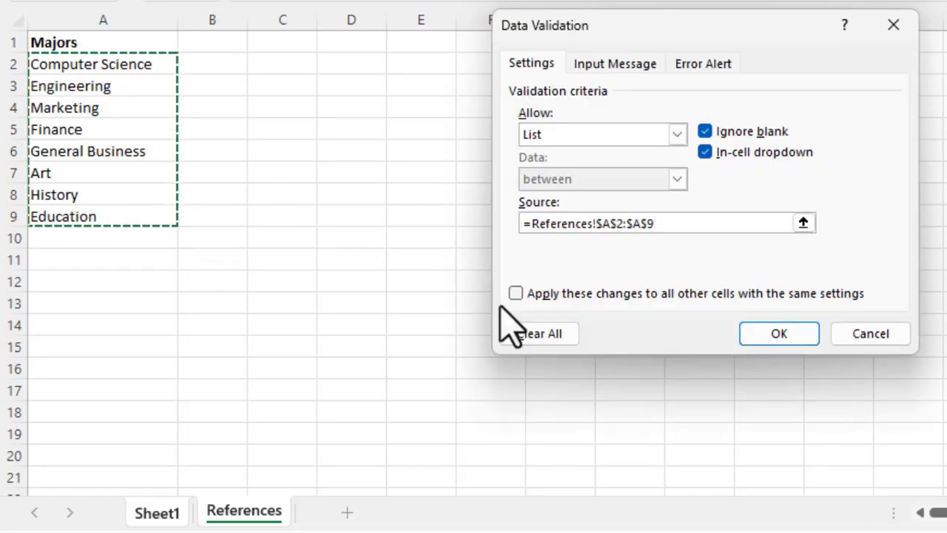
click(778, 333)
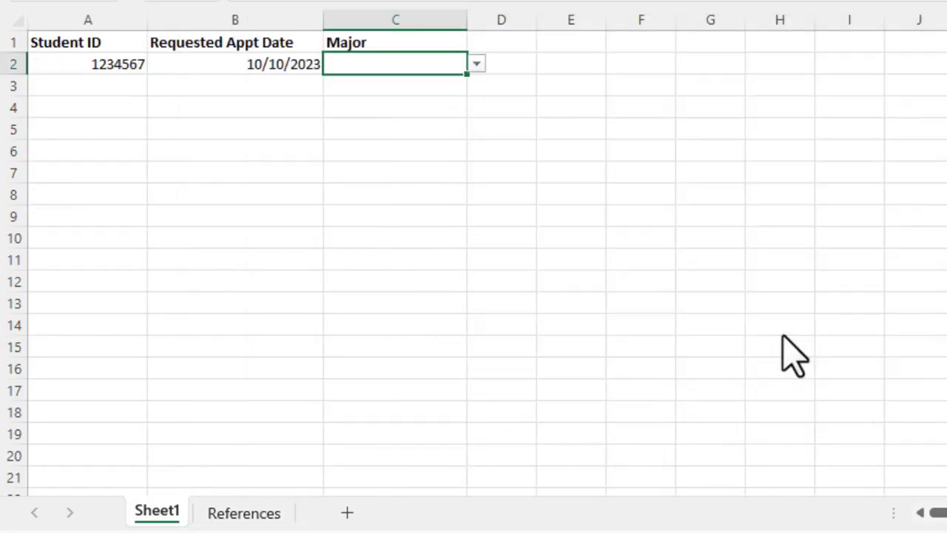
click(478, 64)
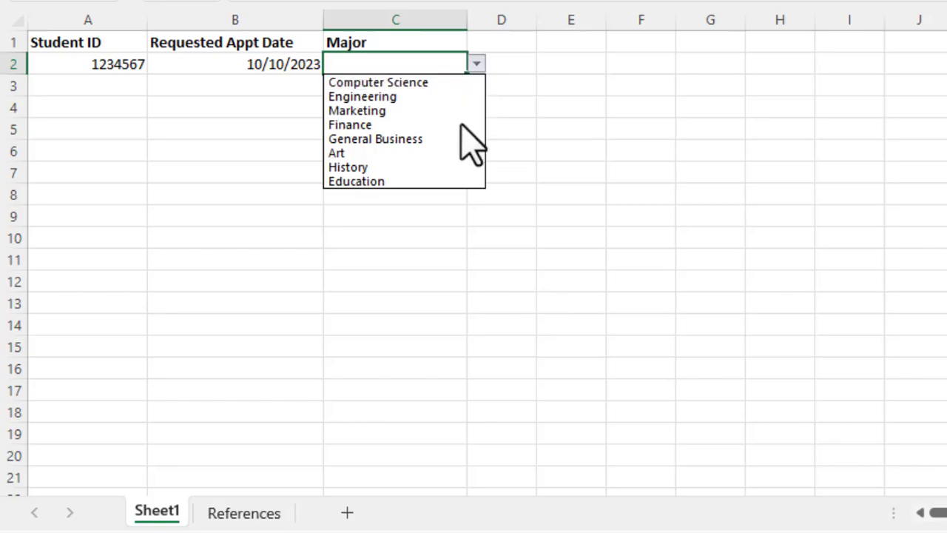
click(478, 63)
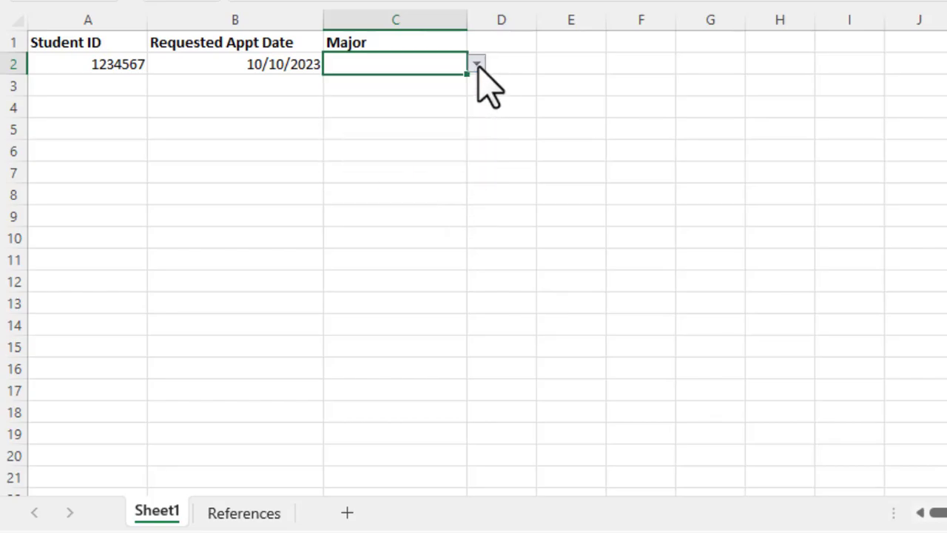
mouse_move(264, 524)
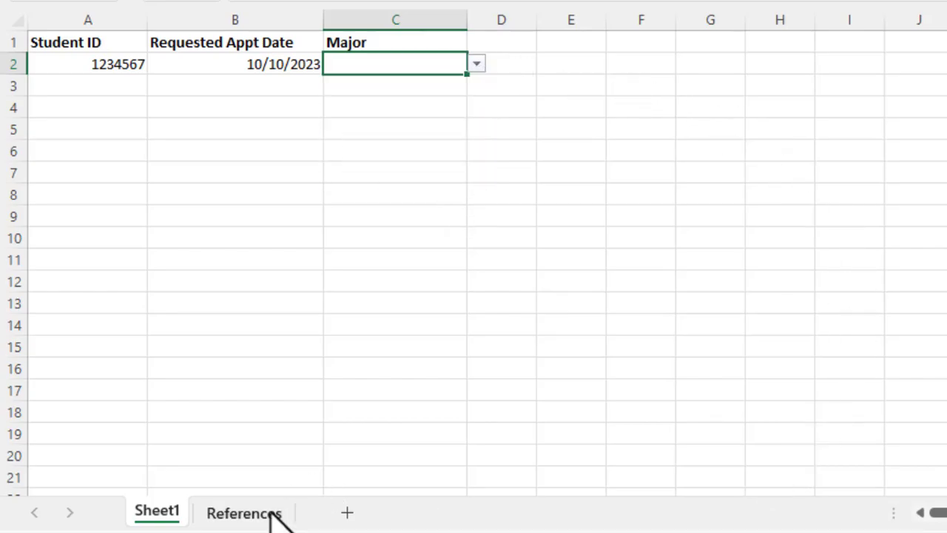
Enter Chemistry in cell A10 on the References sheet, below Education.
click(245, 513)
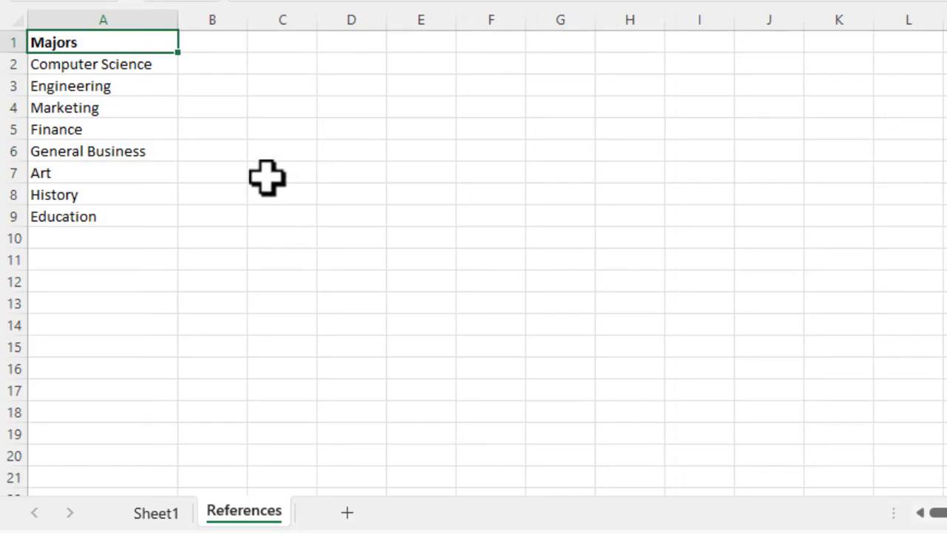
mouse_move(83, 246)
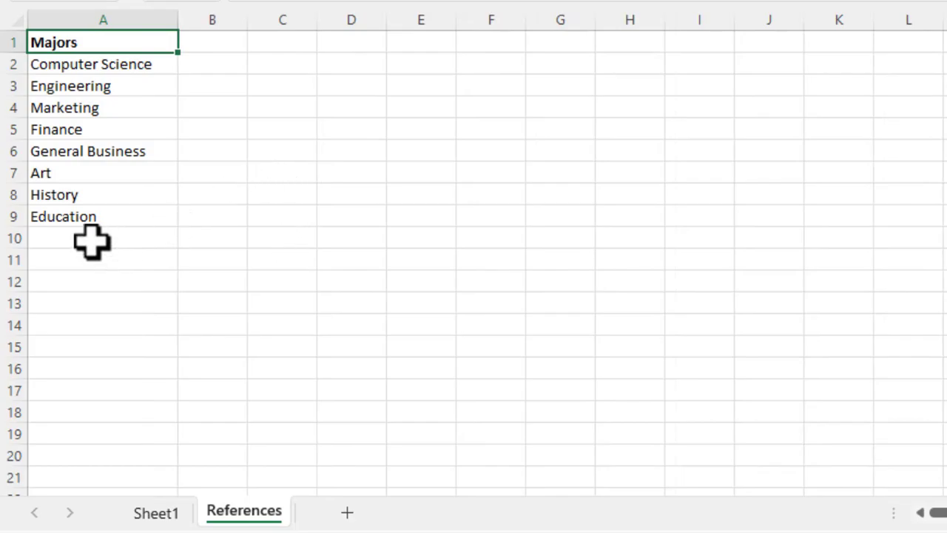
click(103, 237)
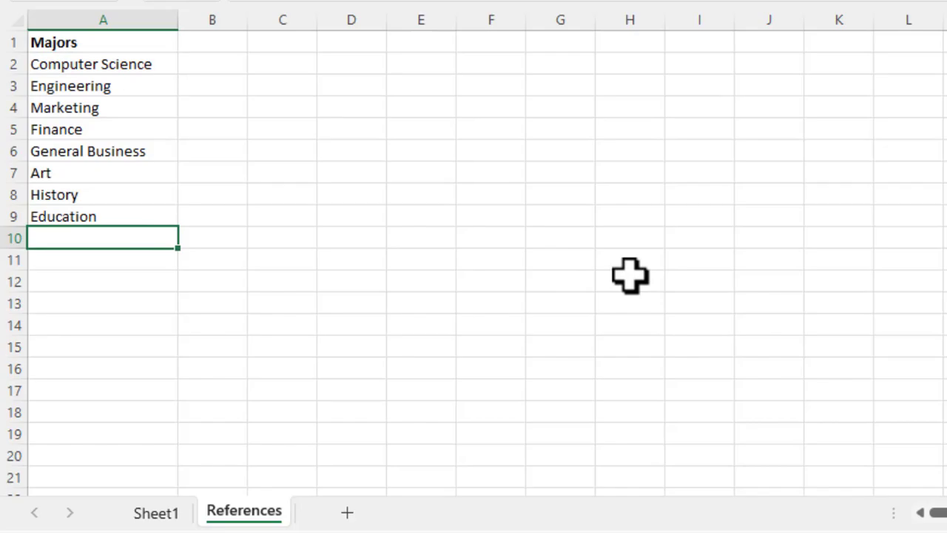
text(Che)
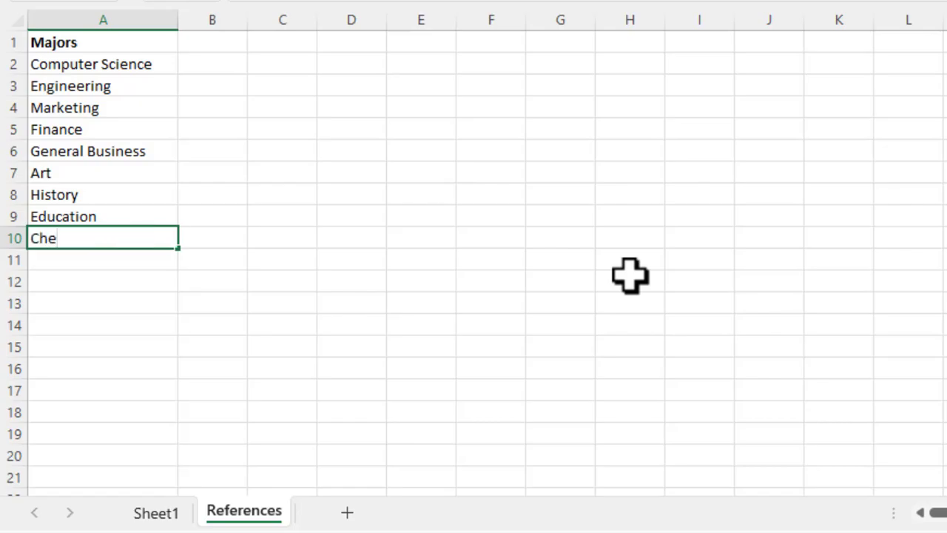
text(mistry)
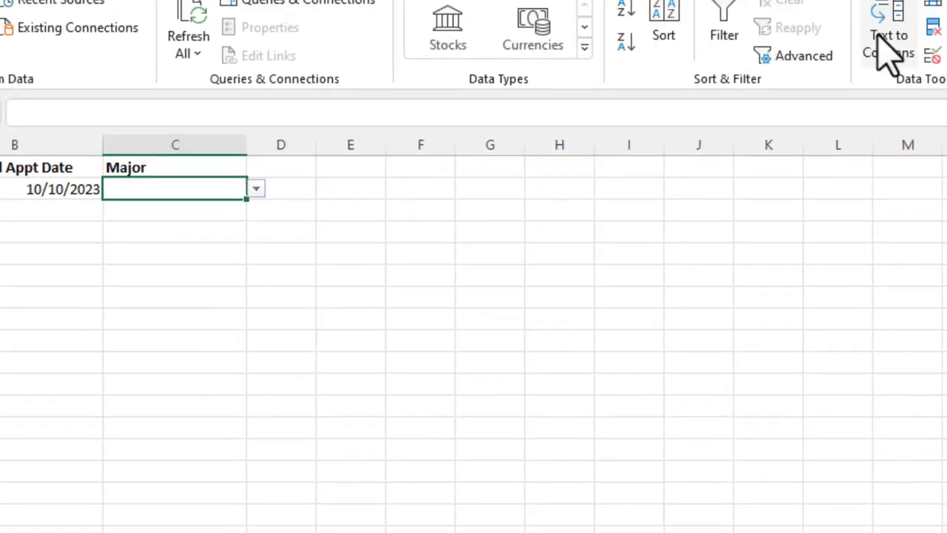
Review the validation source unchanged, clear Chemistry from A10 and retype it in the inserted cell A3.
click(800, 131)
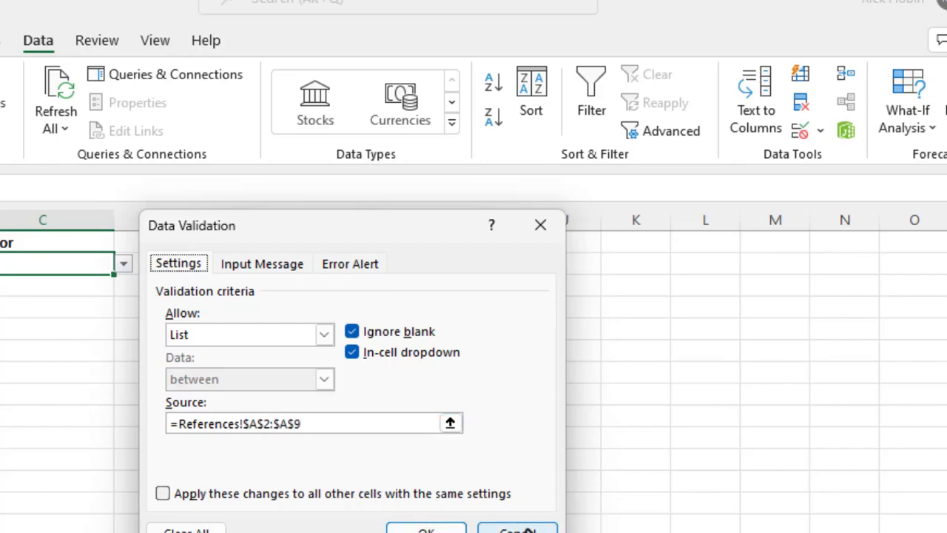
click(517, 528)
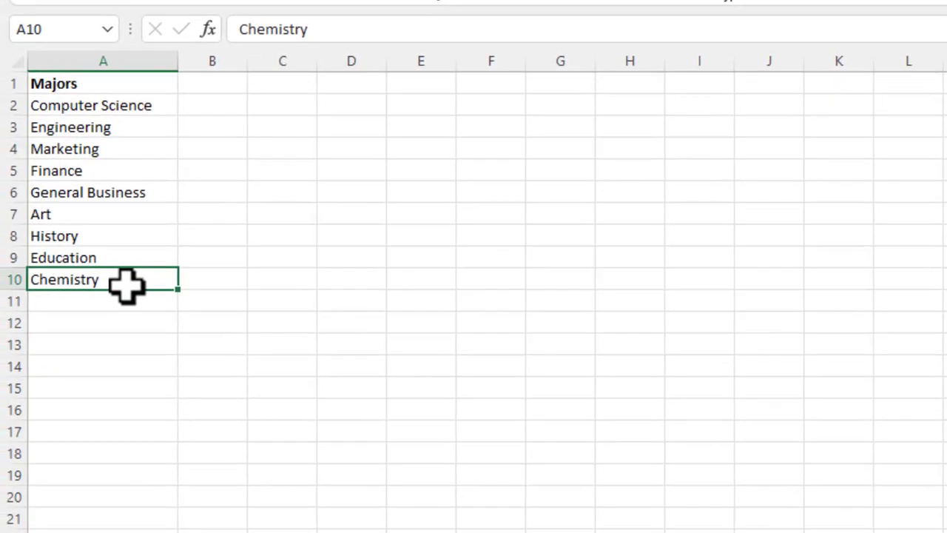
key(Delete)
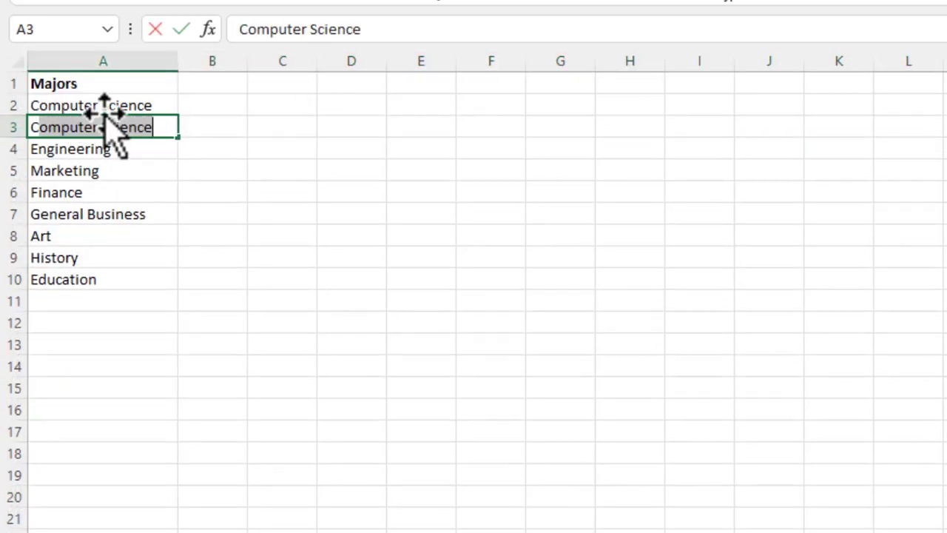
text(Chemist)
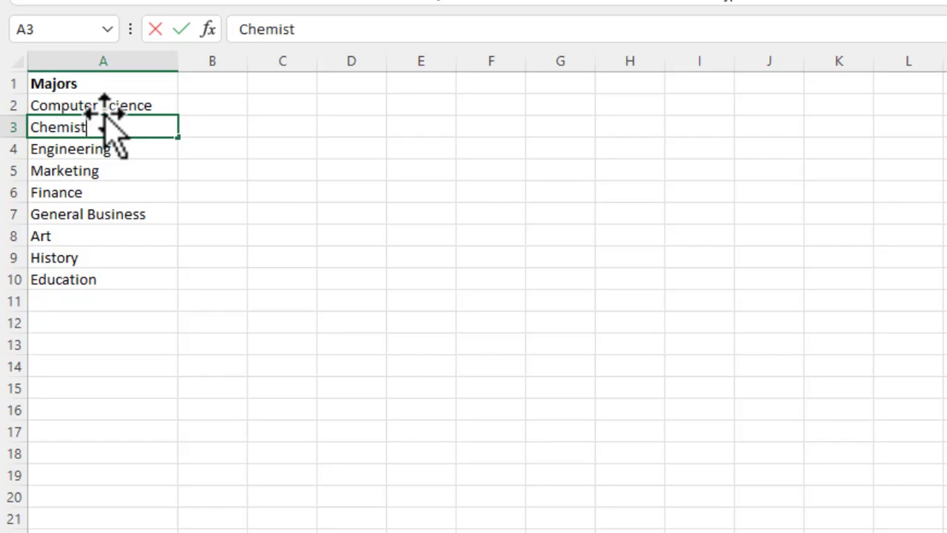
text(ry)
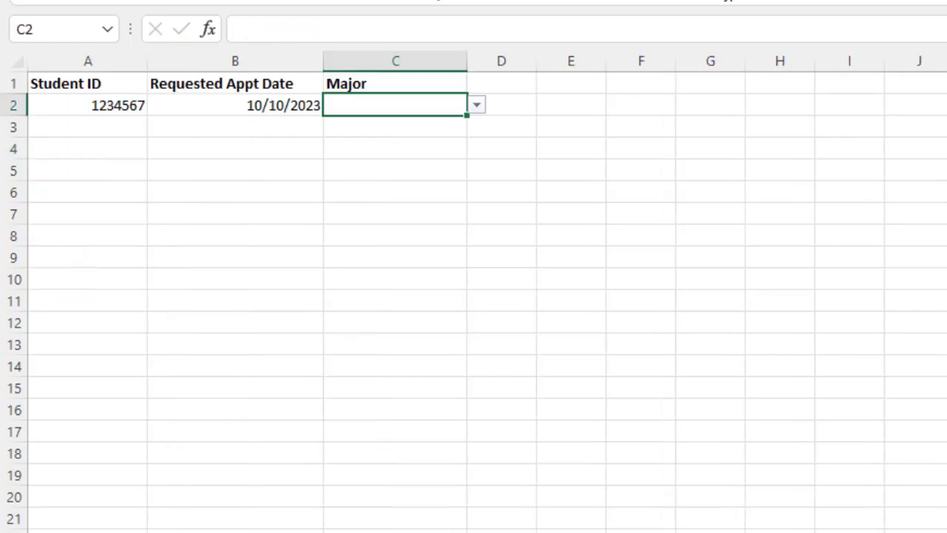
Confirm the Major validation source now reads =References!$A$2:$A$10 and close it unchanged.
click(476, 105)
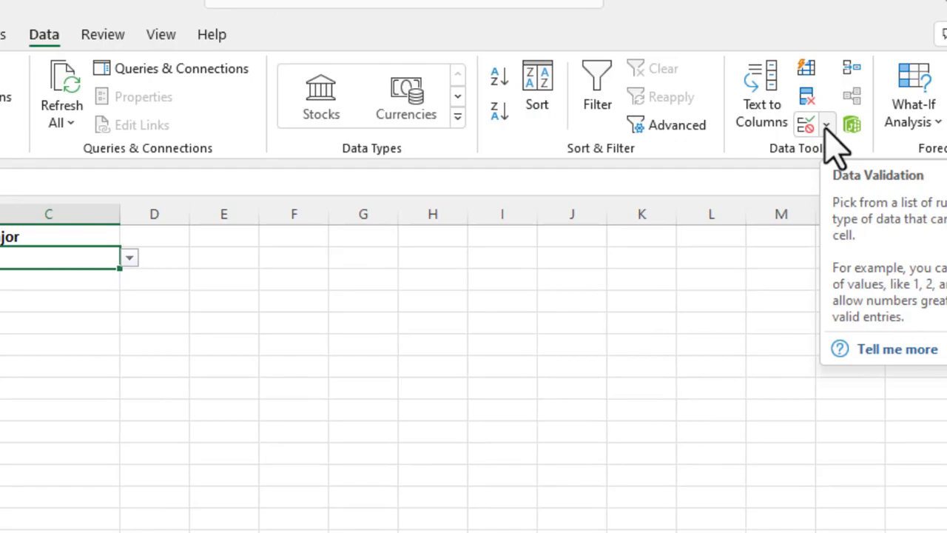
click(826, 124)
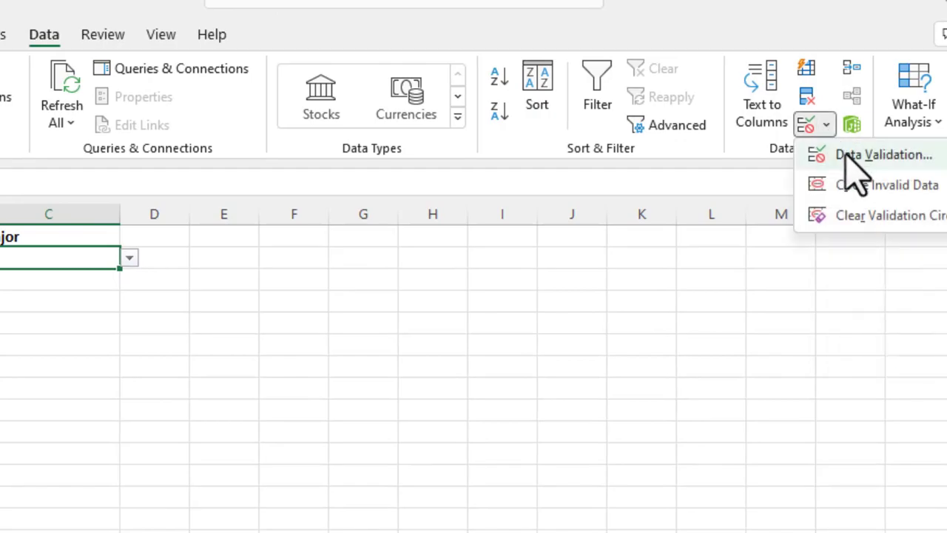
click(882, 156)
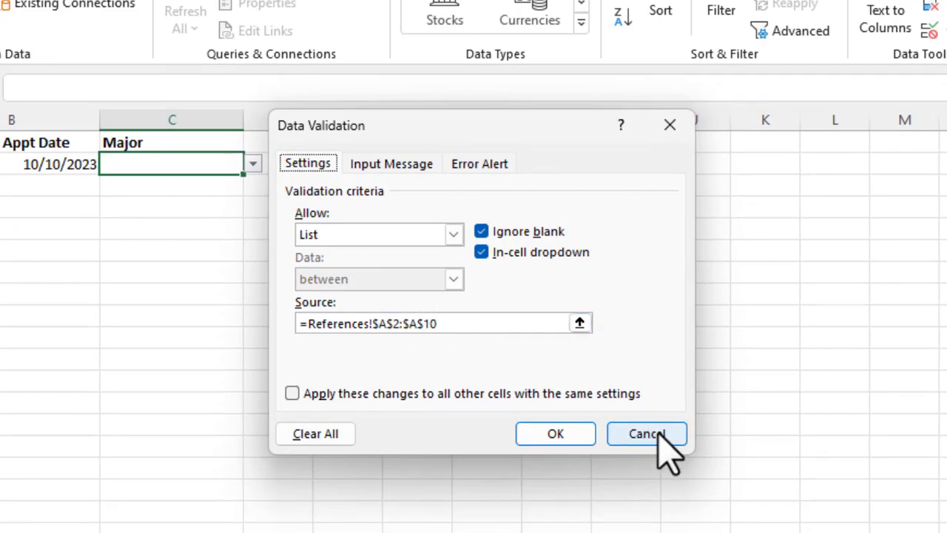
click(648, 434)
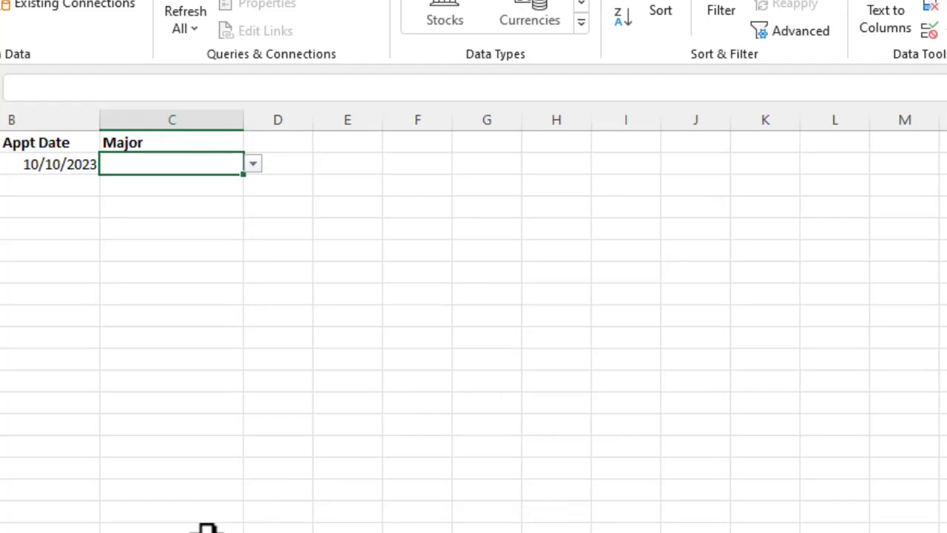
mouse_move(106, 521)
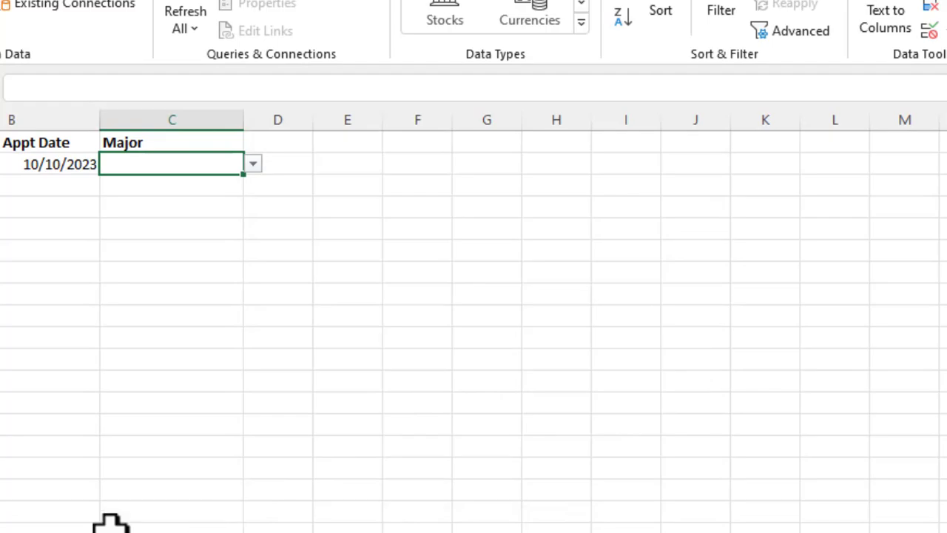
mouse_move(243, 453)
text(Engineering)
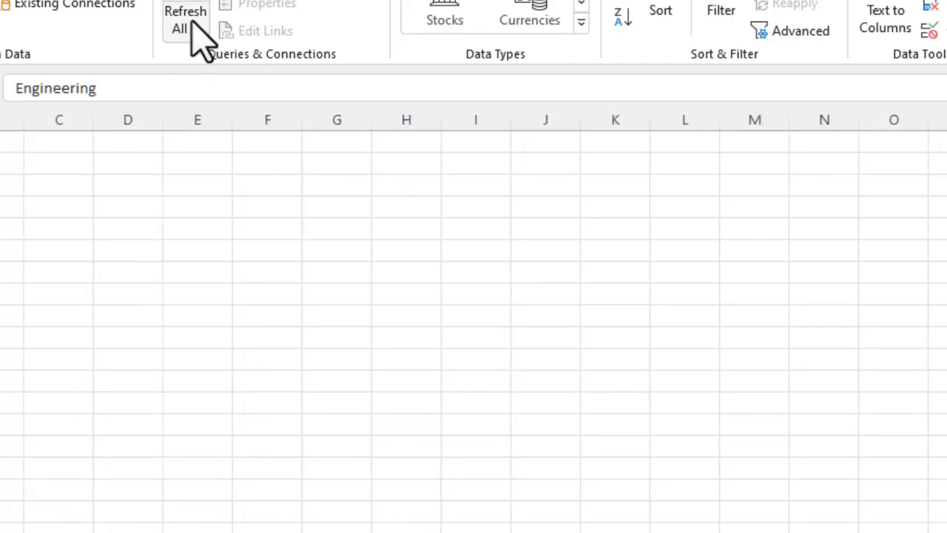
Start a new defined name called Majors in the Name Manager.
click(361, 28)
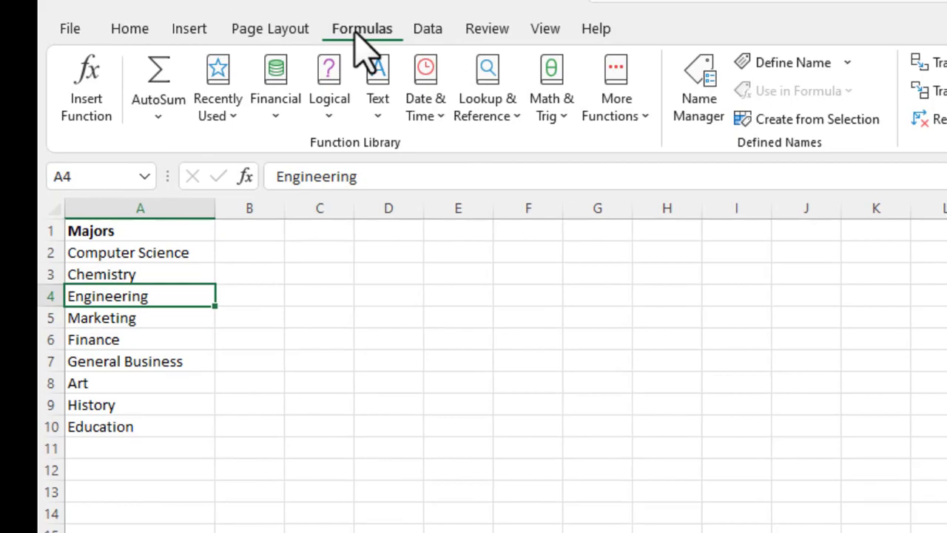
mouse_move(698, 89)
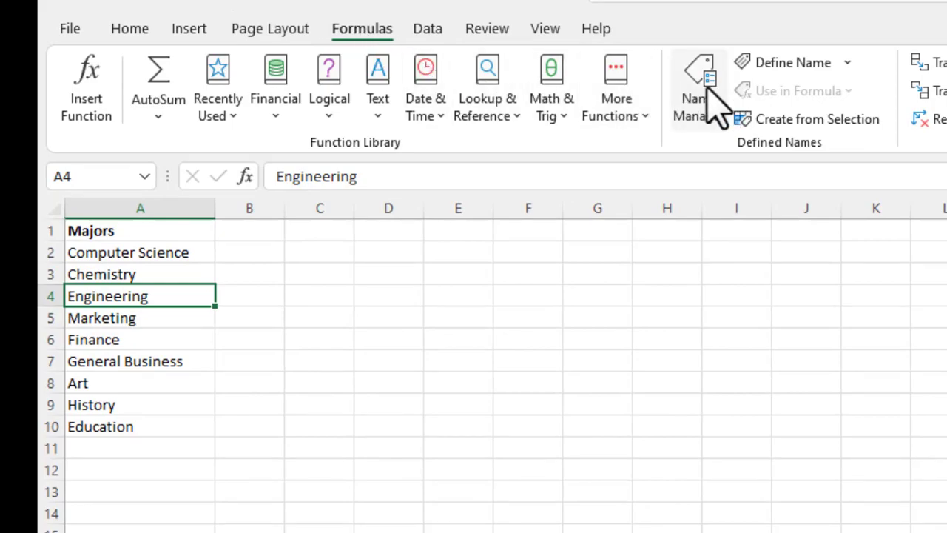
mouse_move(699, 89)
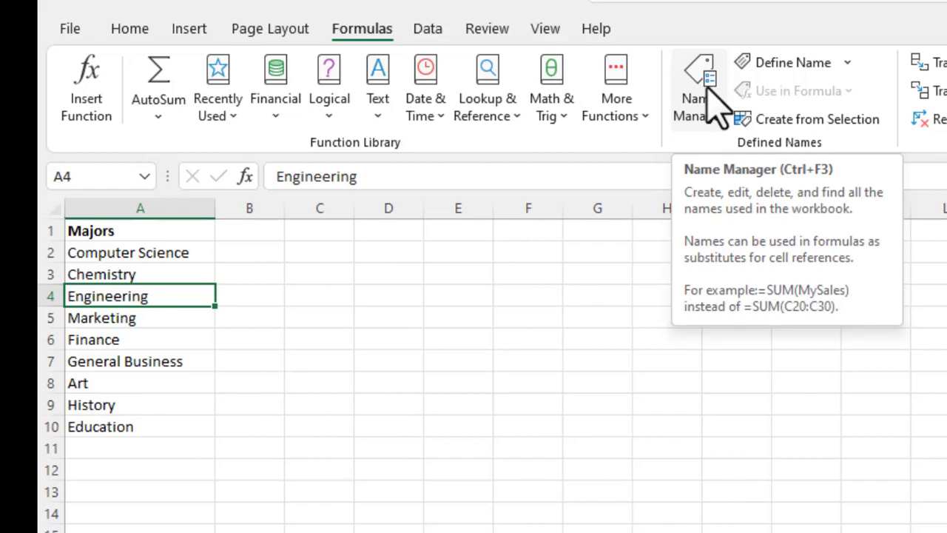
click(696, 85)
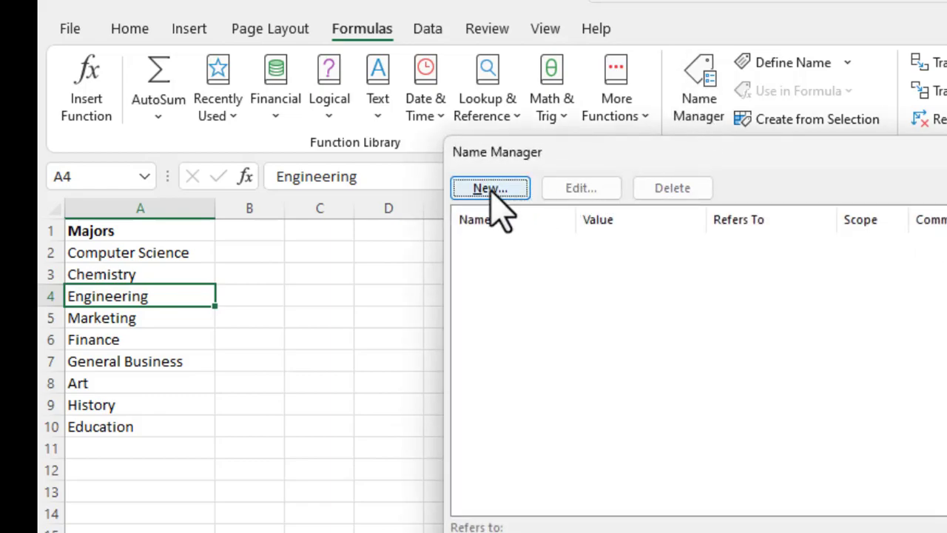
click(490, 187)
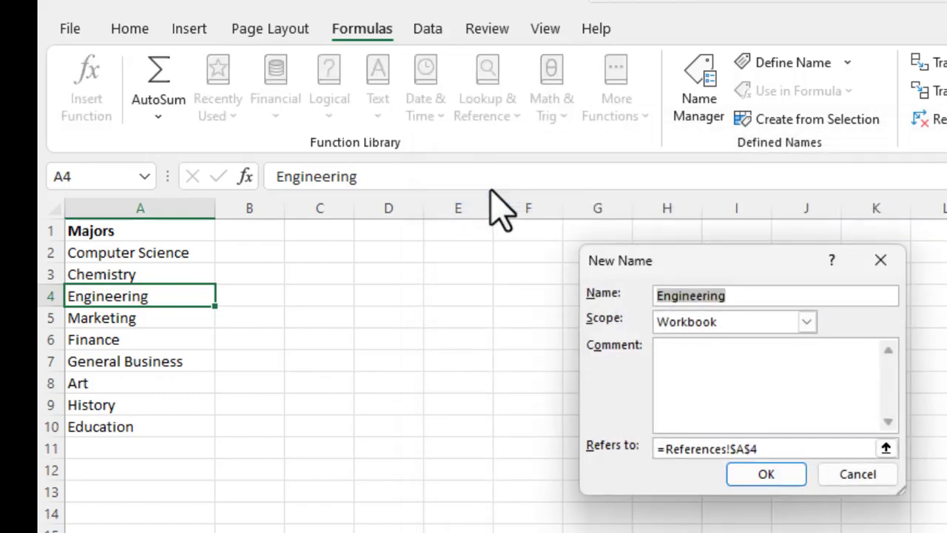
text(M)
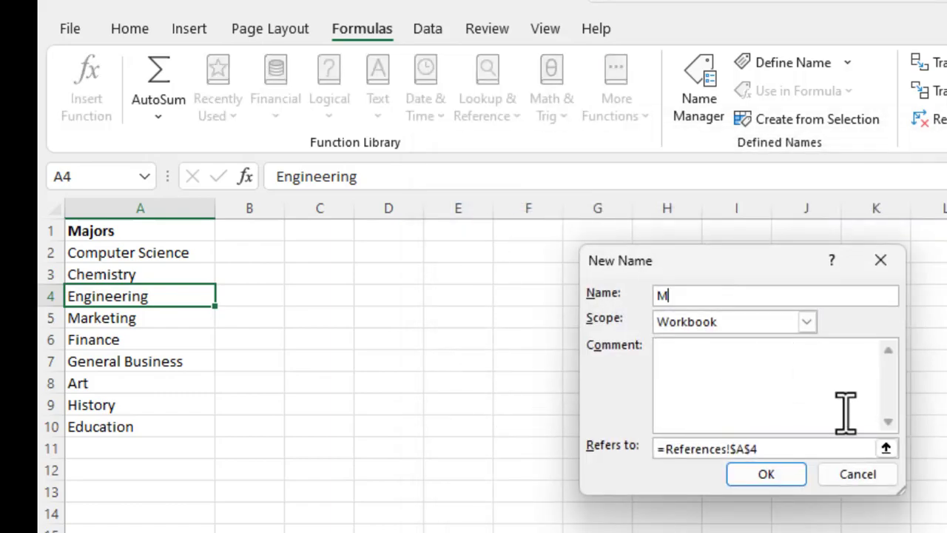
text(ajors)
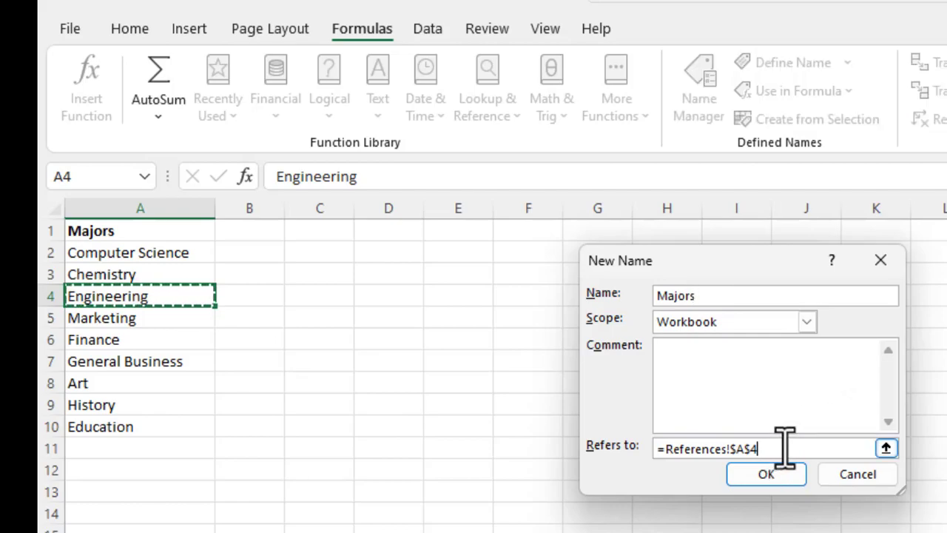
Point Majors at References!$A$2:$A$10, create it and review it in the names list.
click(127, 251)
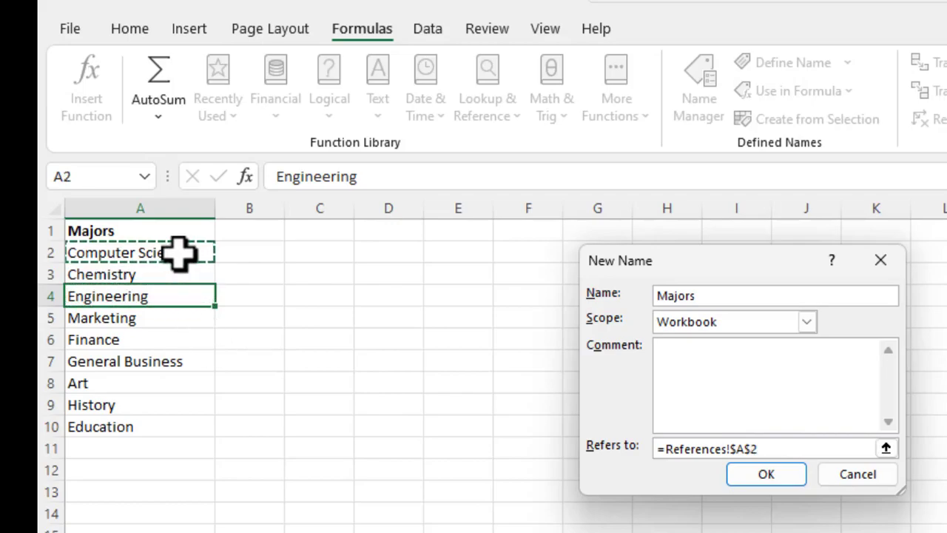
drag(139, 252, 139, 426)
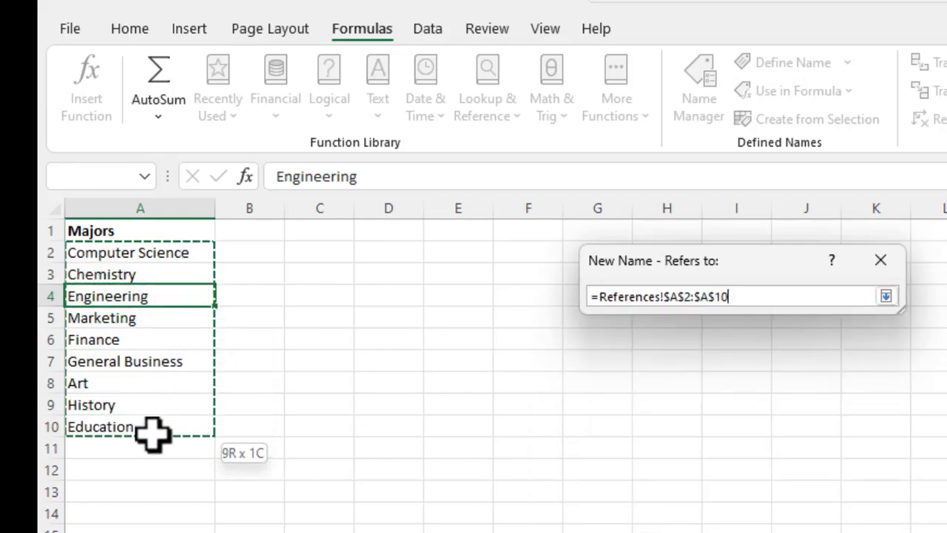
click(885, 293)
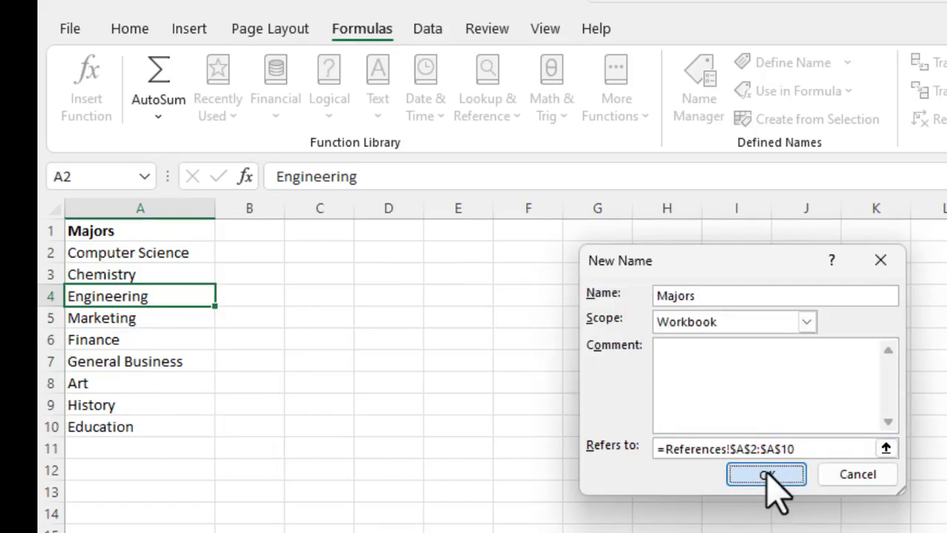
click(768, 473)
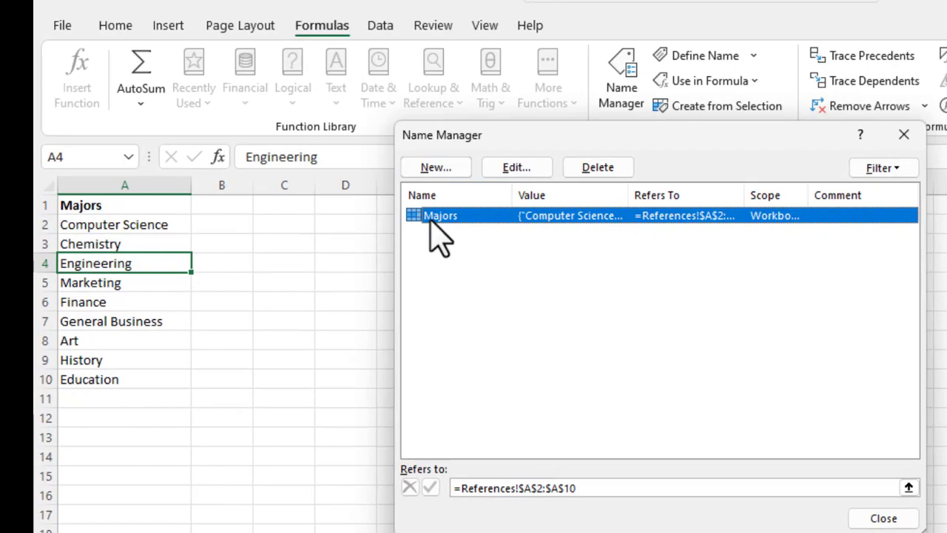
click(885, 518)
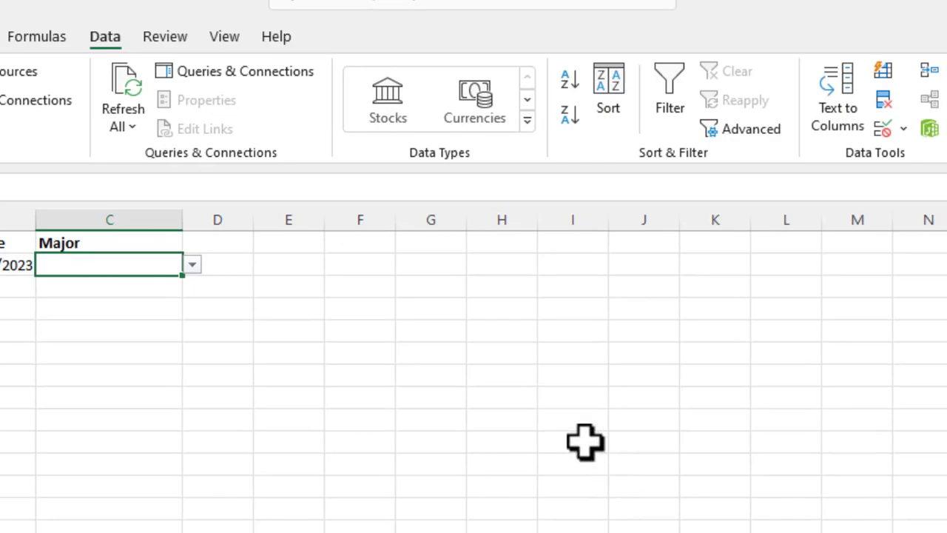
mouse_move(349, 439)
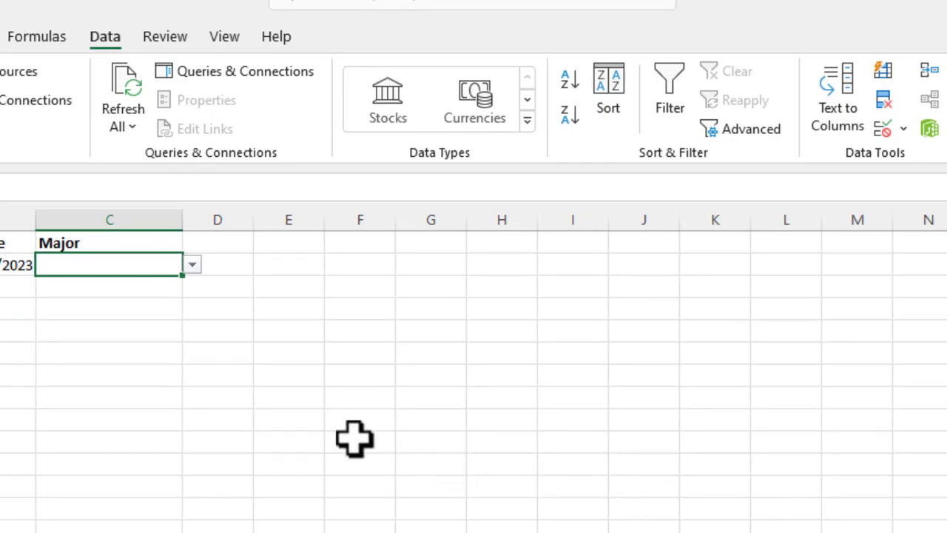
mouse_move(139, 411)
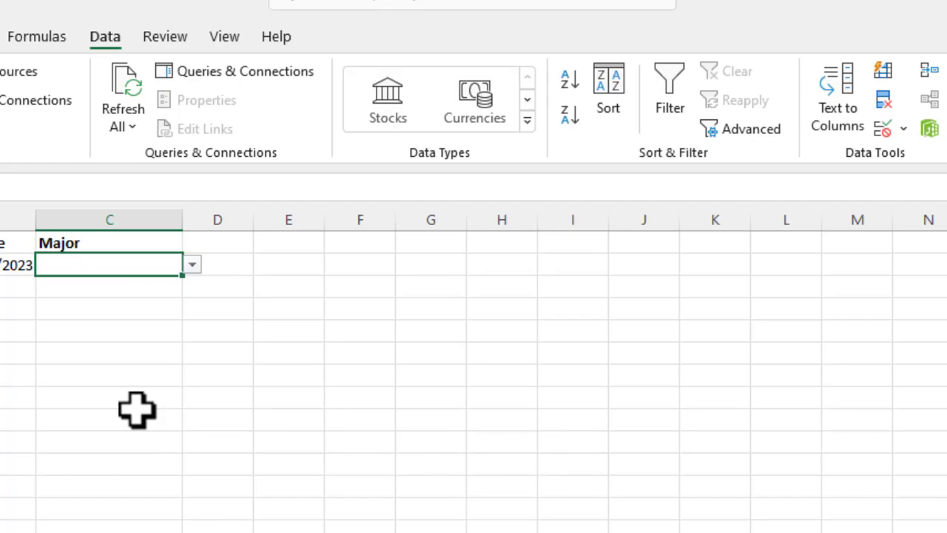
mouse_move(841, 160)
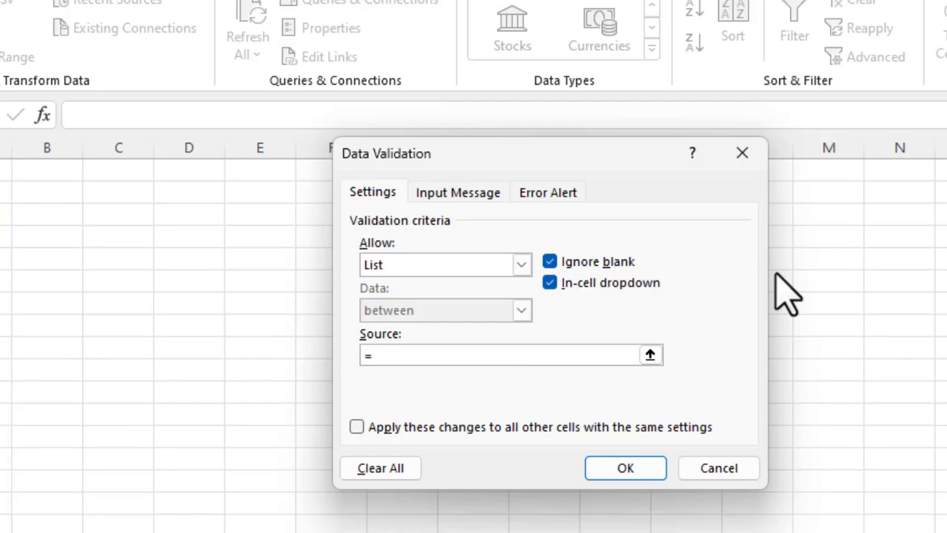
Set the Major validation source to =Majors via Paste Name and test that the dropdown lists the majors.
click(496, 355)
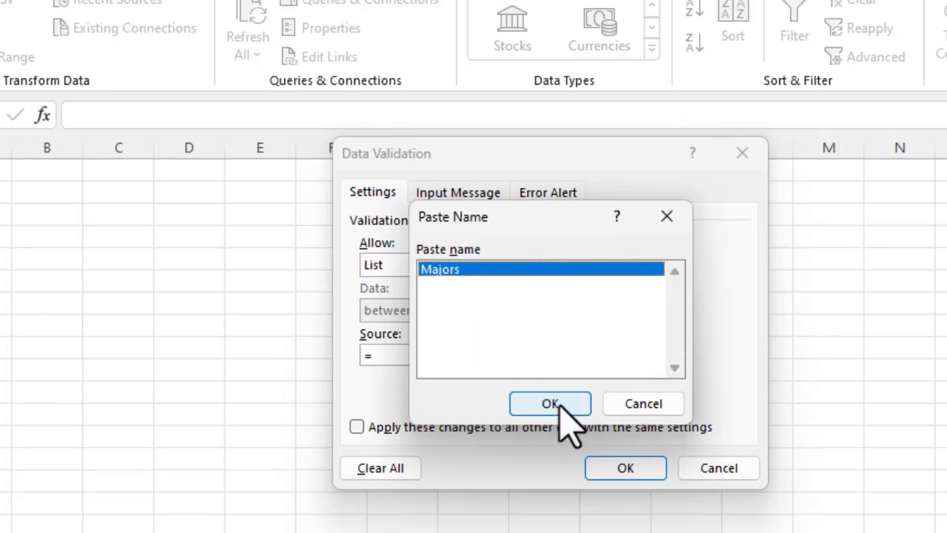
click(548, 403)
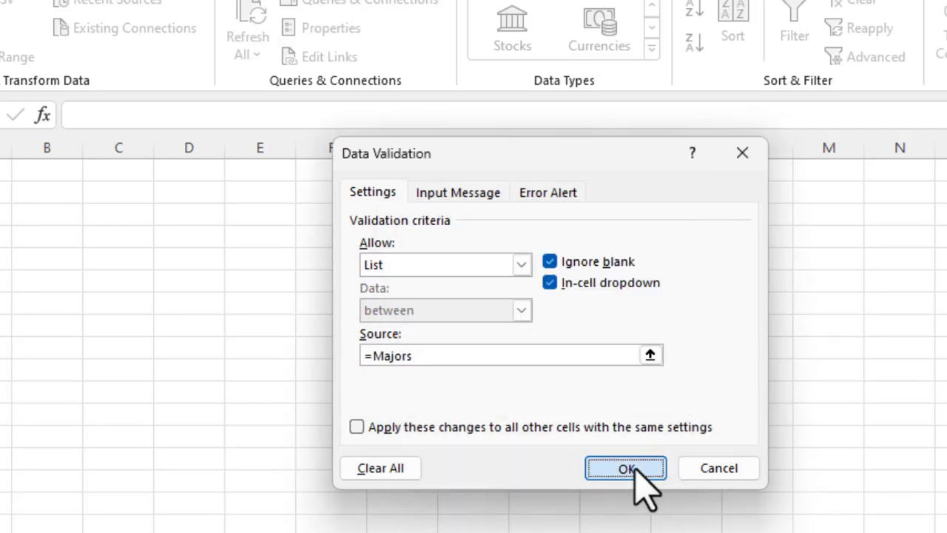
click(628, 468)
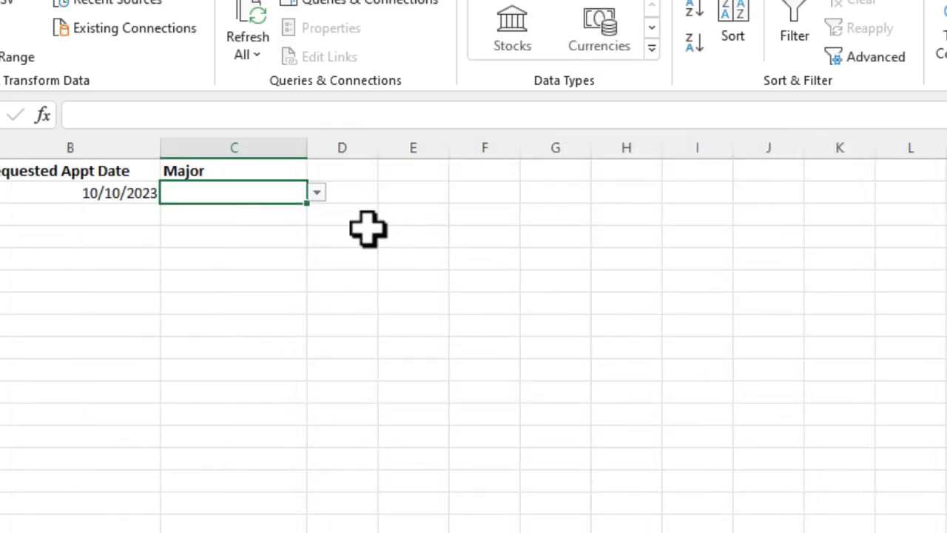
click(314, 192)
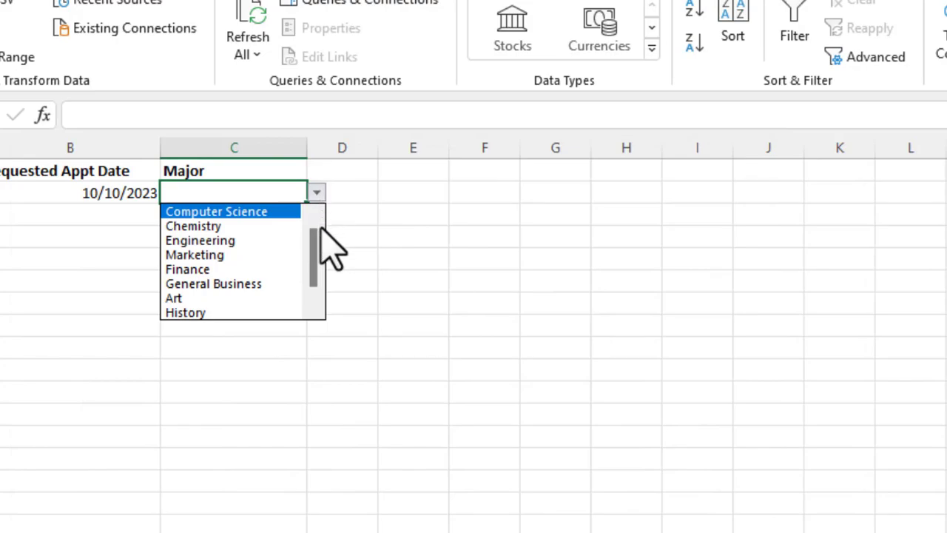